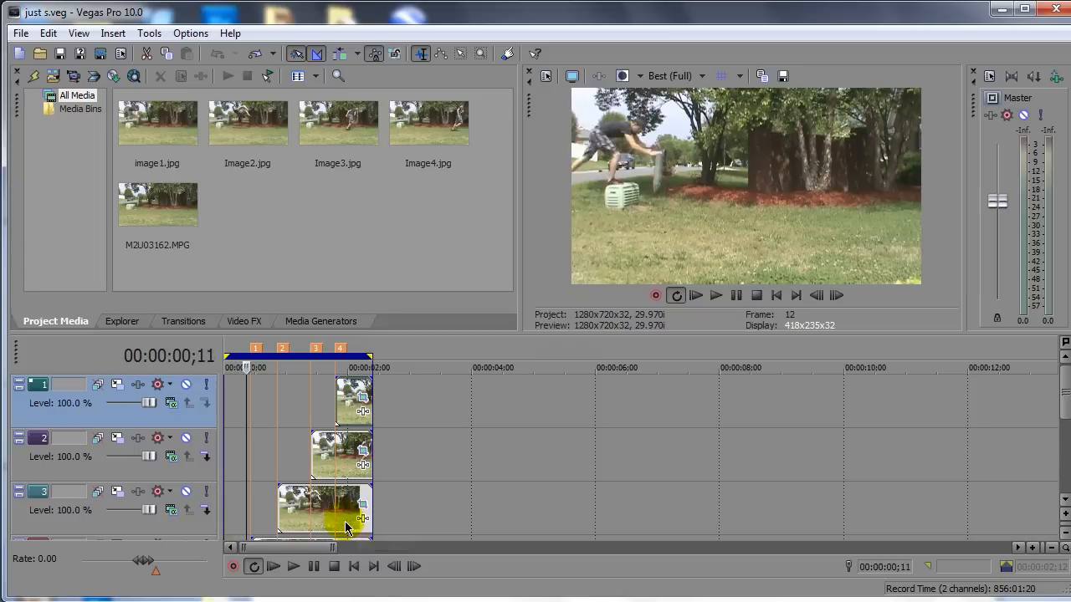
- Review the composite and a snapshot's pan/crop, then play the M2U03162 jump video and stop at the jump
left_click(294, 566)
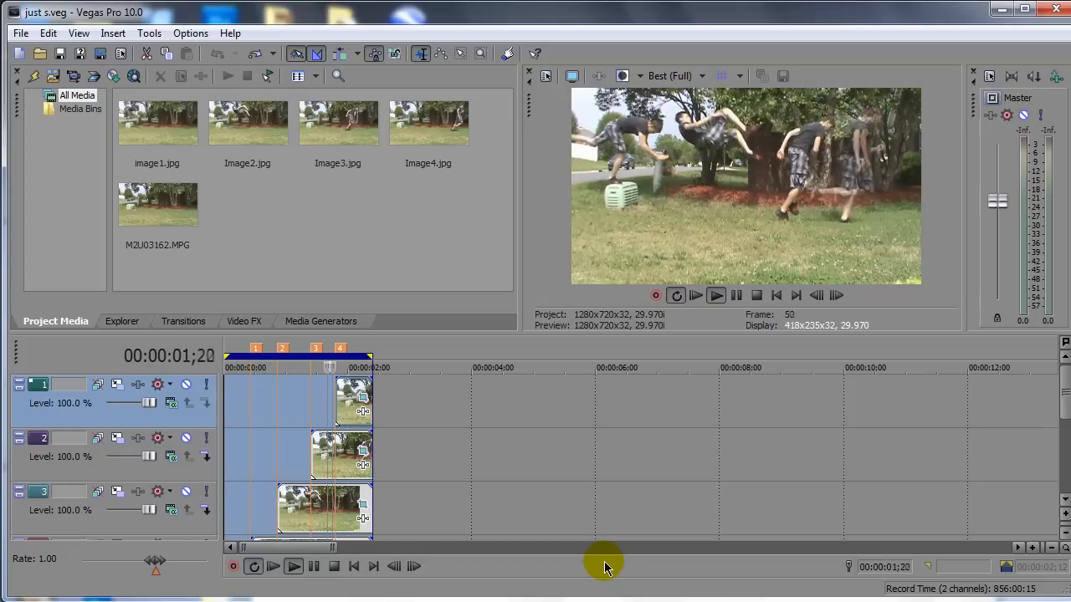
left_click(335, 566)
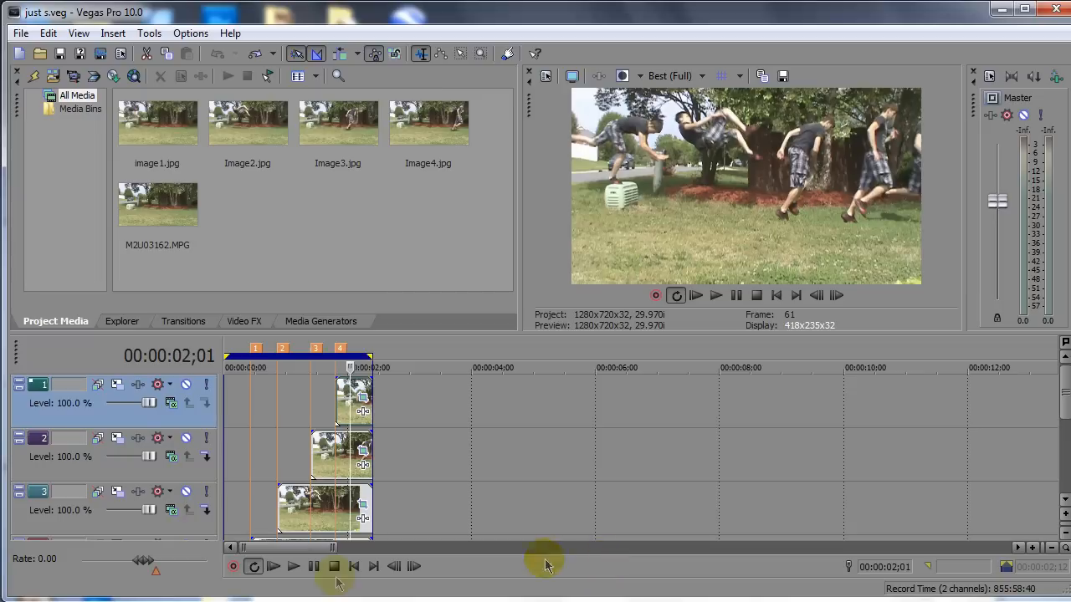
mouse_move(354, 565)
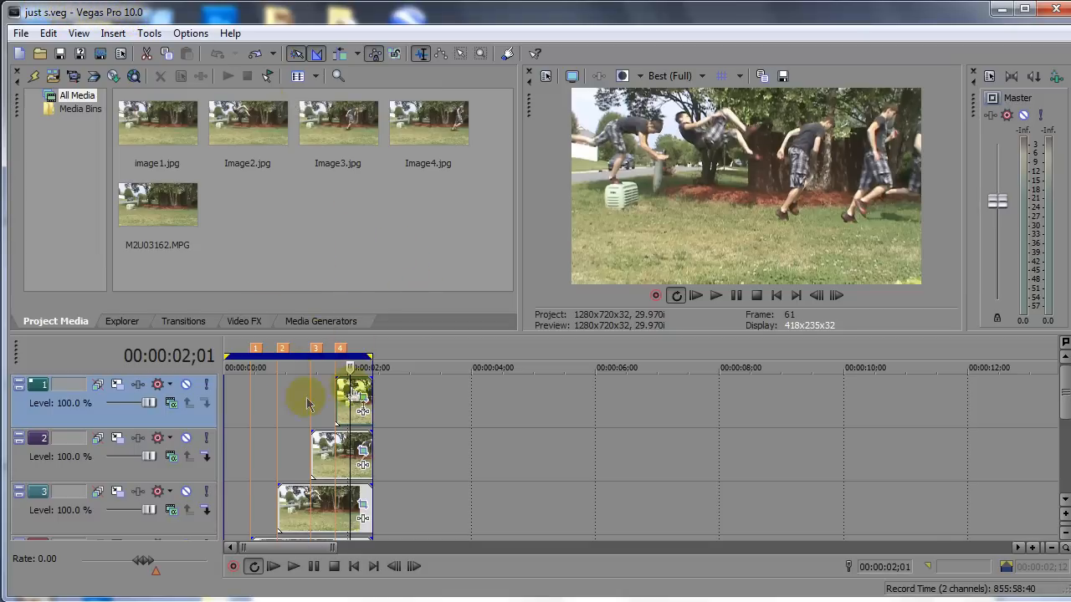
mouse_move(276, 387)
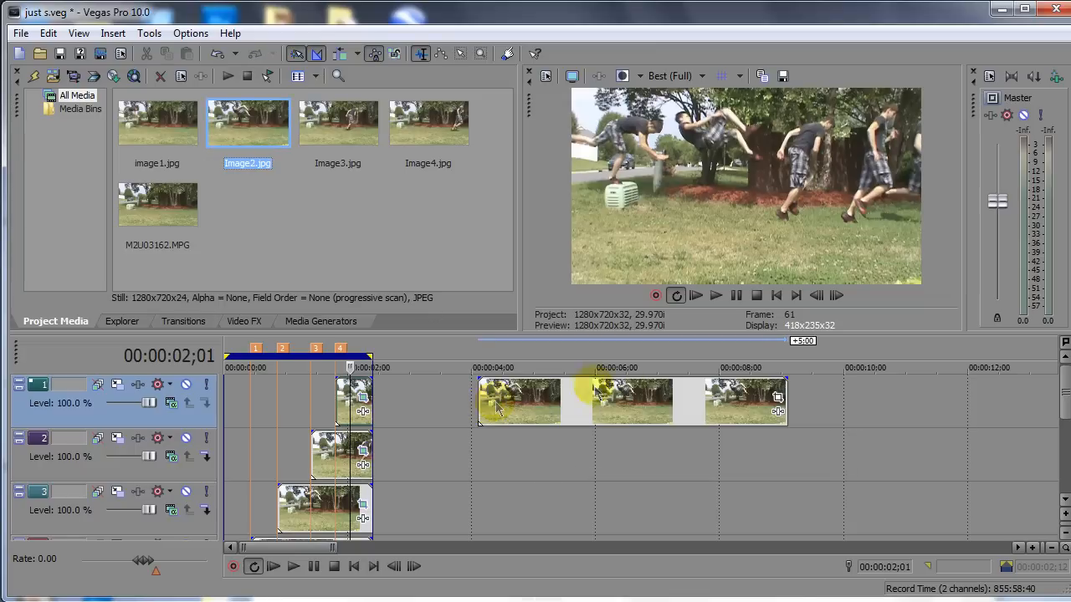
mouse_move(777, 400)
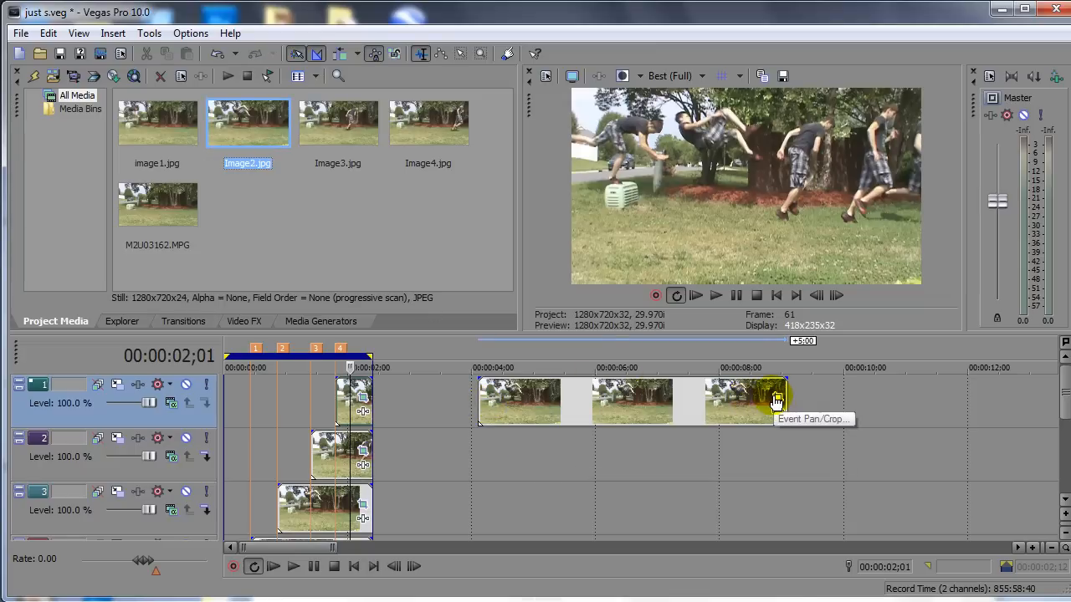
left_click(773, 398)
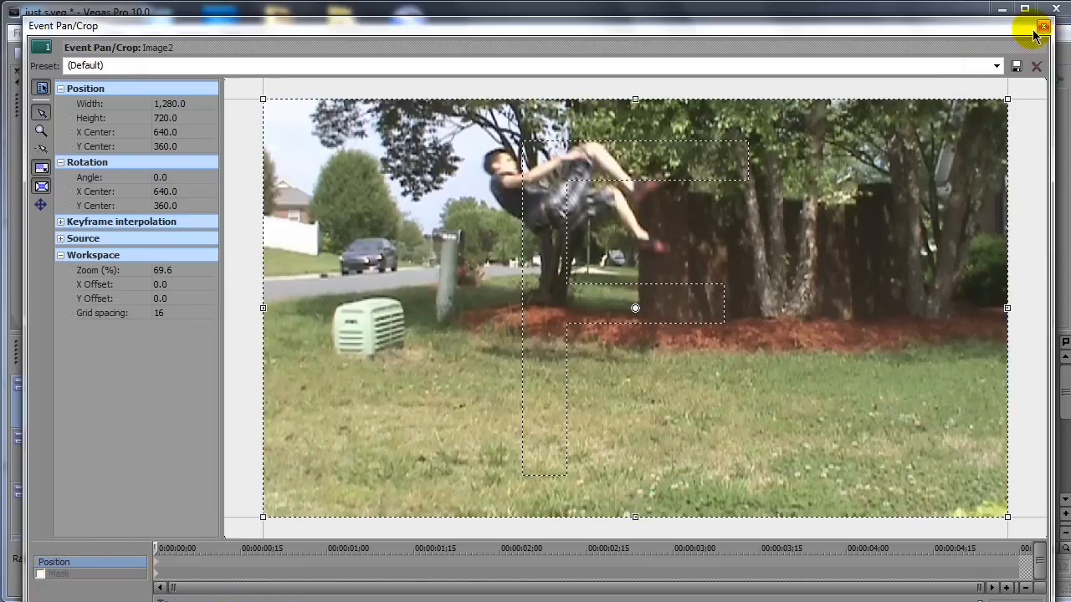
left_click(1044, 27)
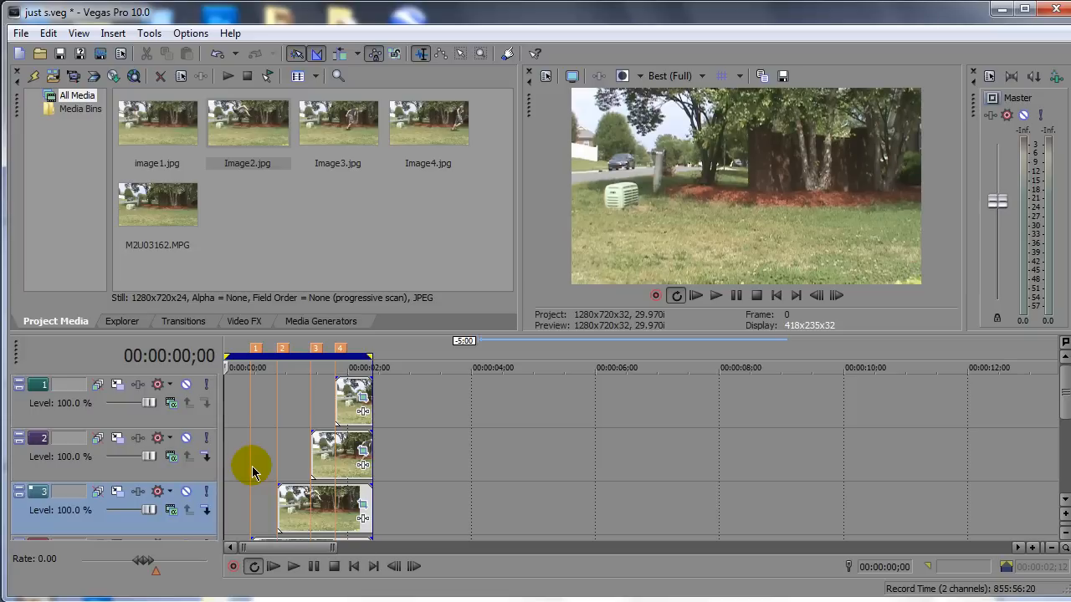
mouse_move(334, 398)
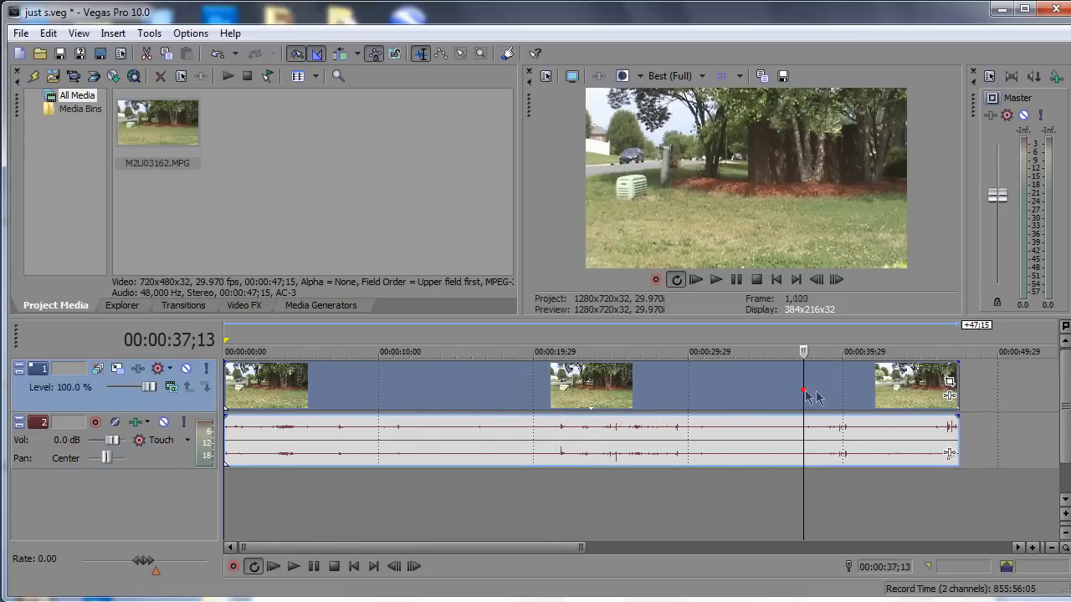
left_click(292, 565)
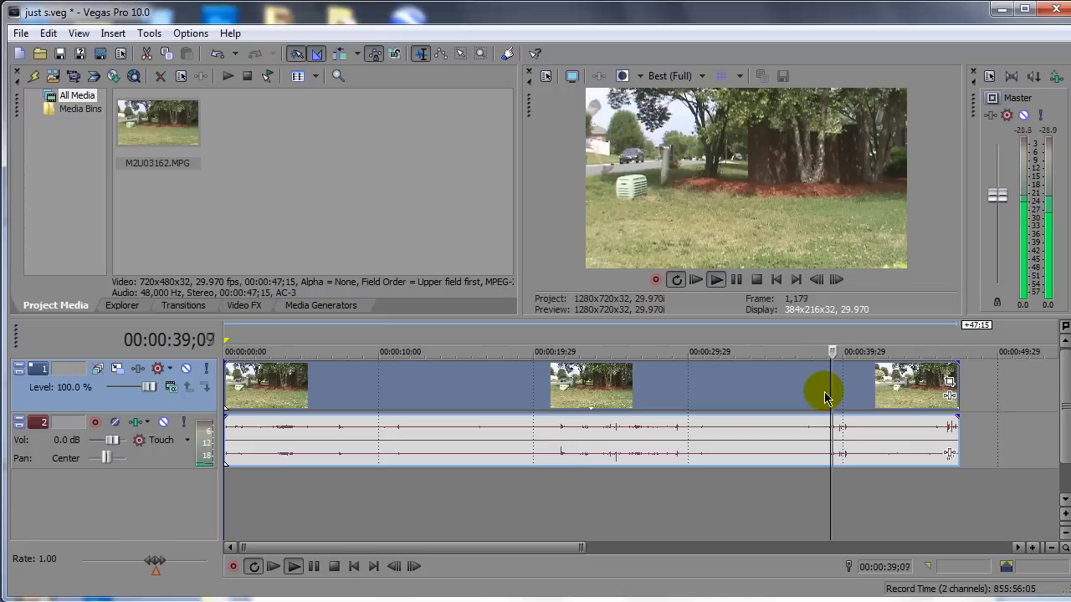
left_click(716, 280)
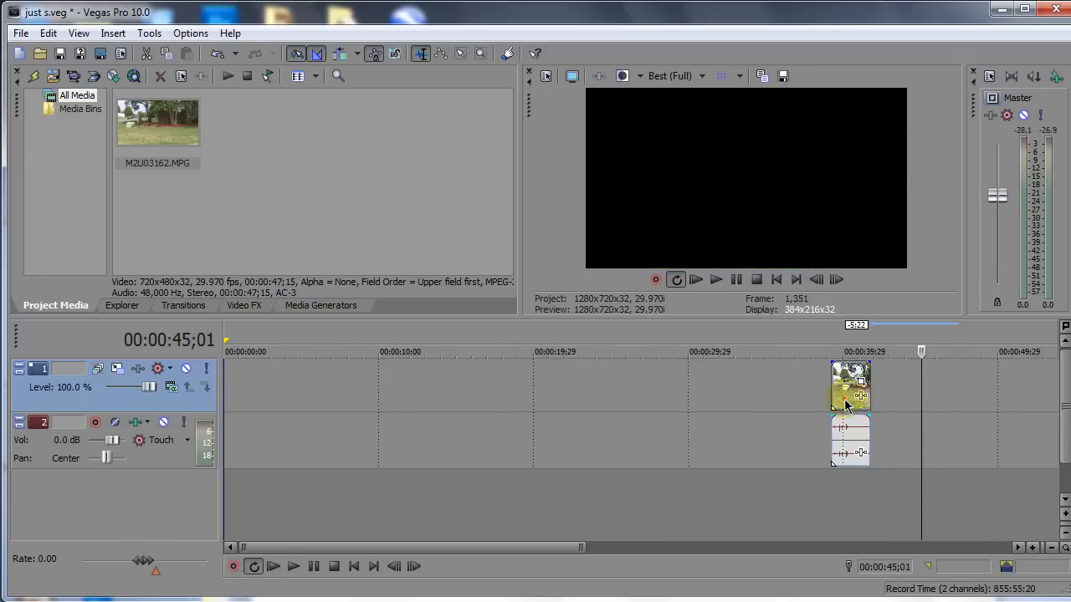
left_click_drag(850, 406, 244, 384)
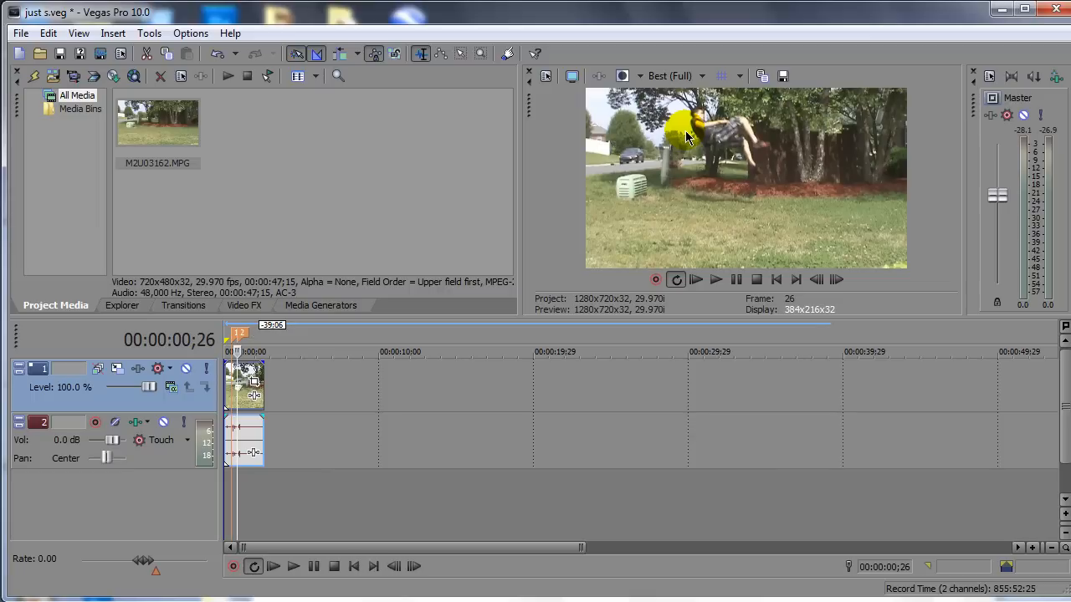
mouse_move(780, 147)
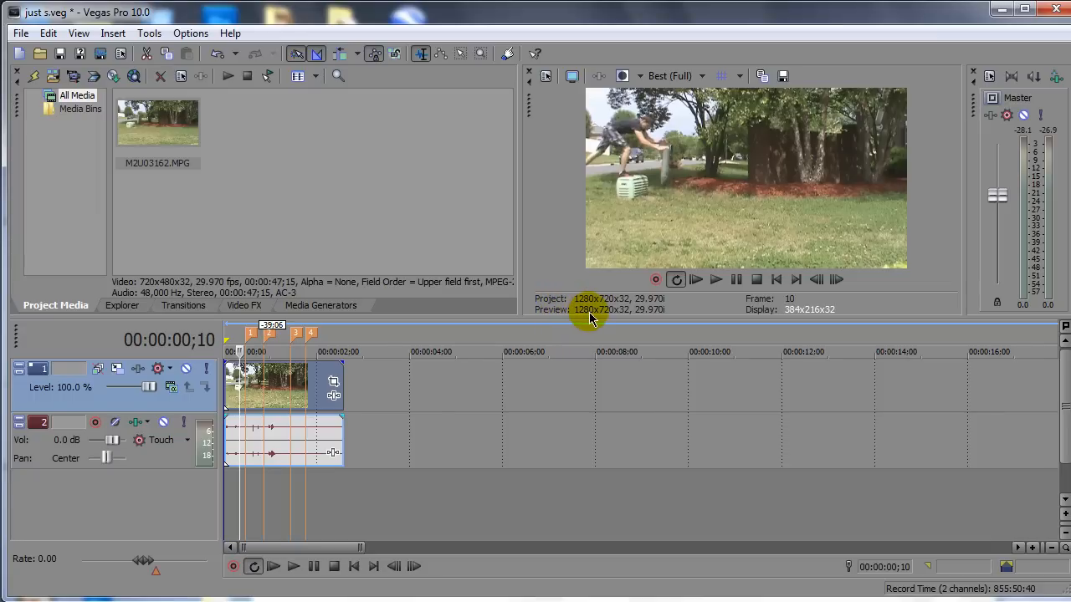
mouse_move(585, 315)
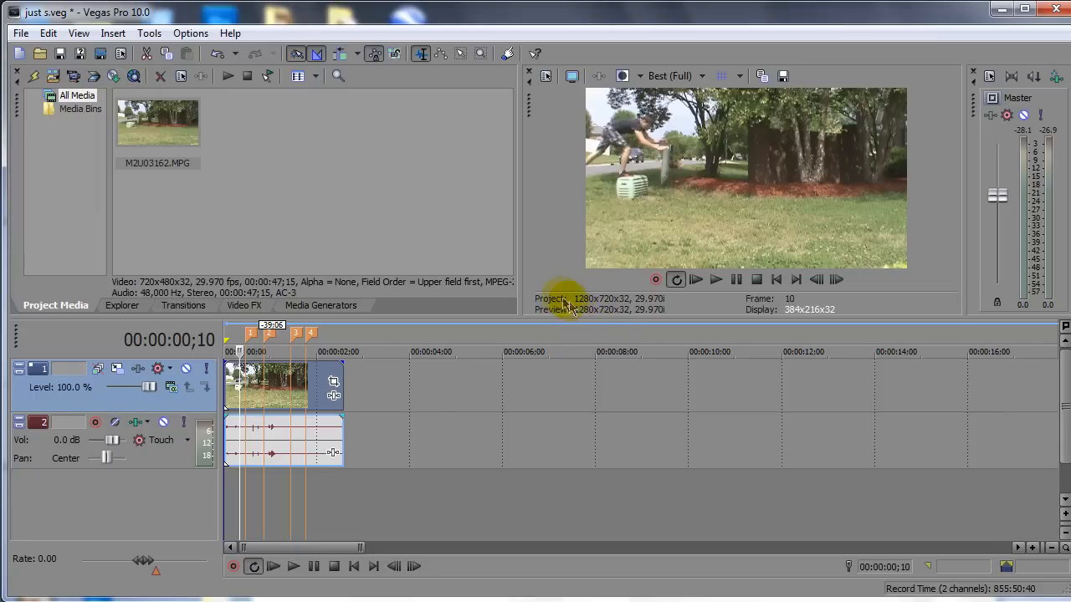
mouse_move(609, 316)
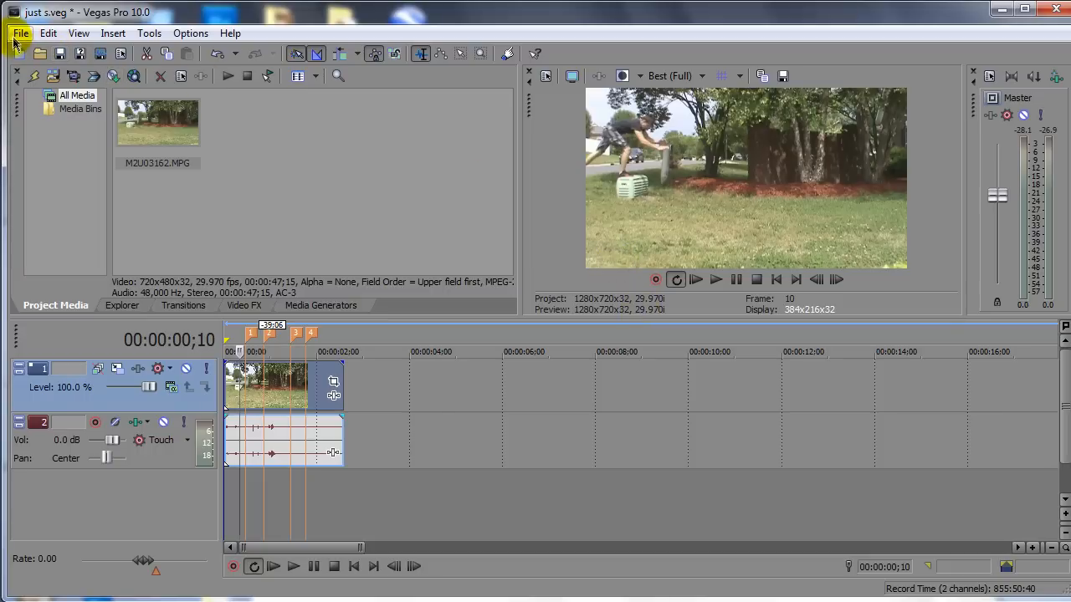
mouse_move(579, 304)
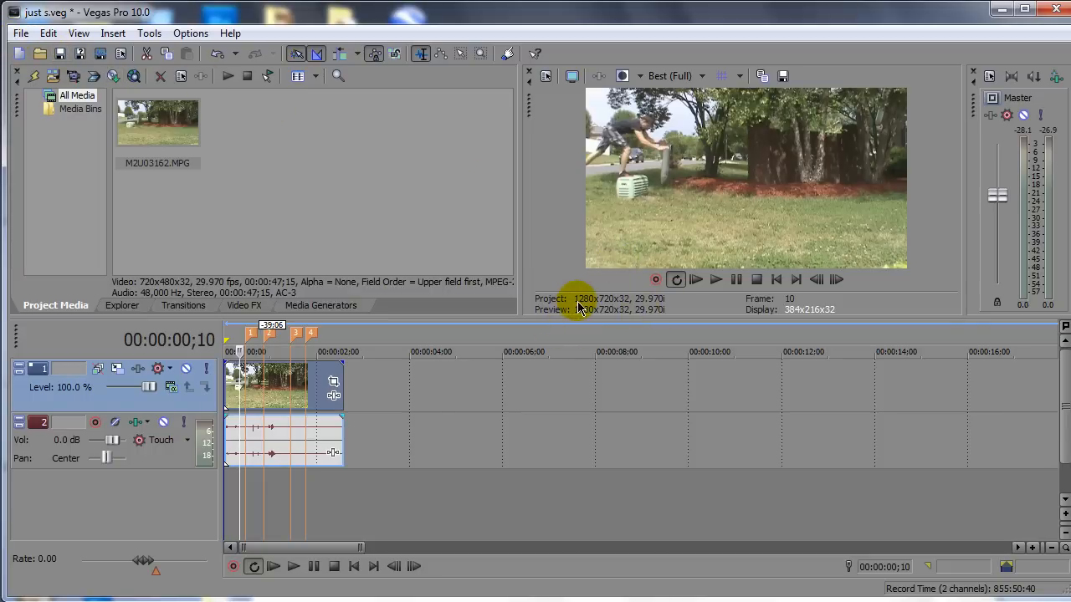
mouse_move(680, 232)
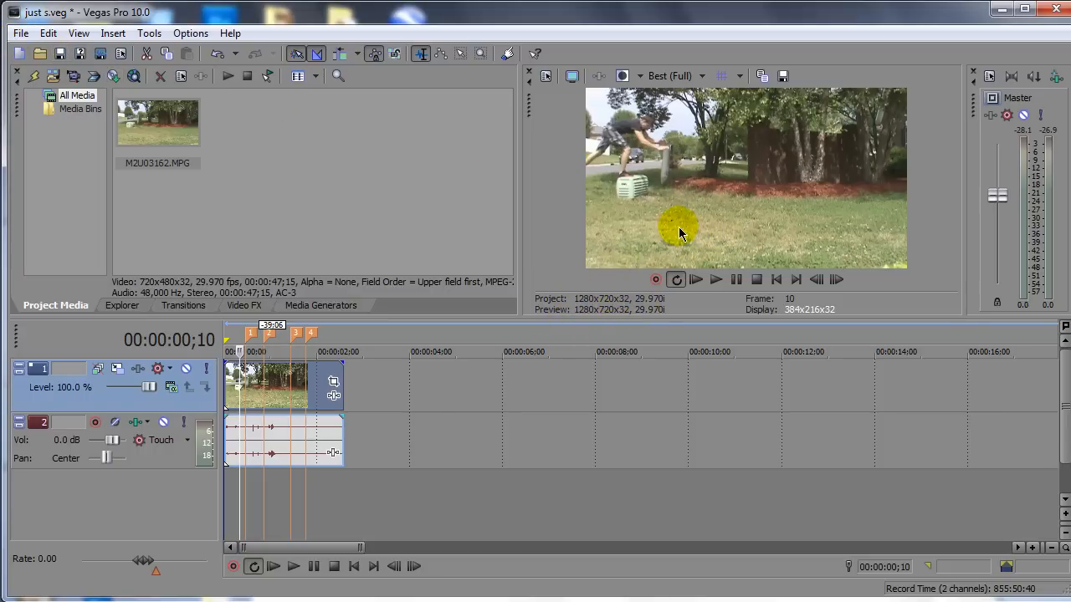
mouse_move(589, 310)
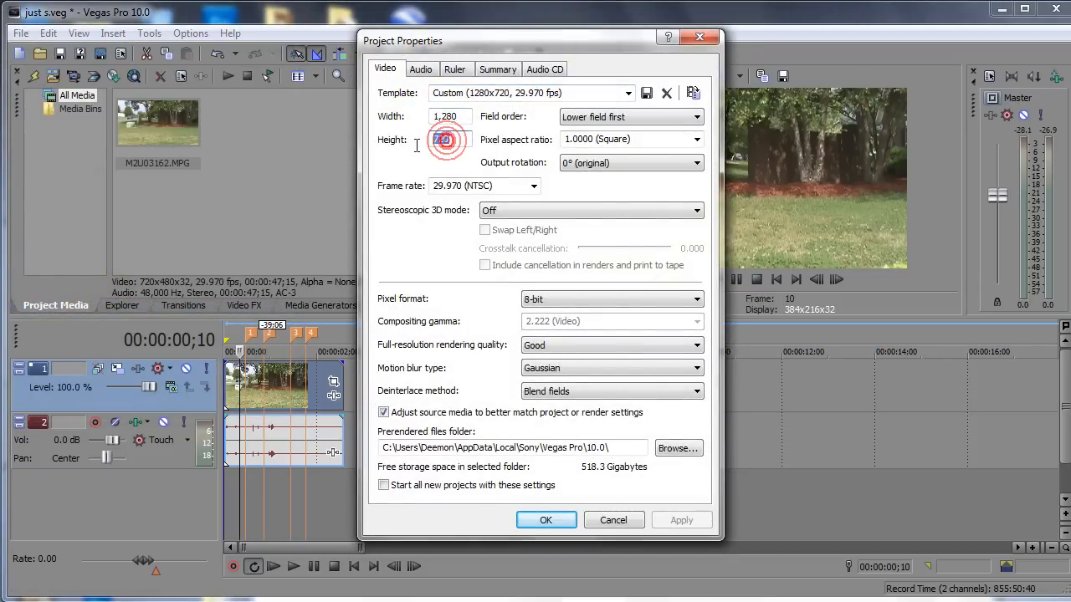
left_click(472, 184)
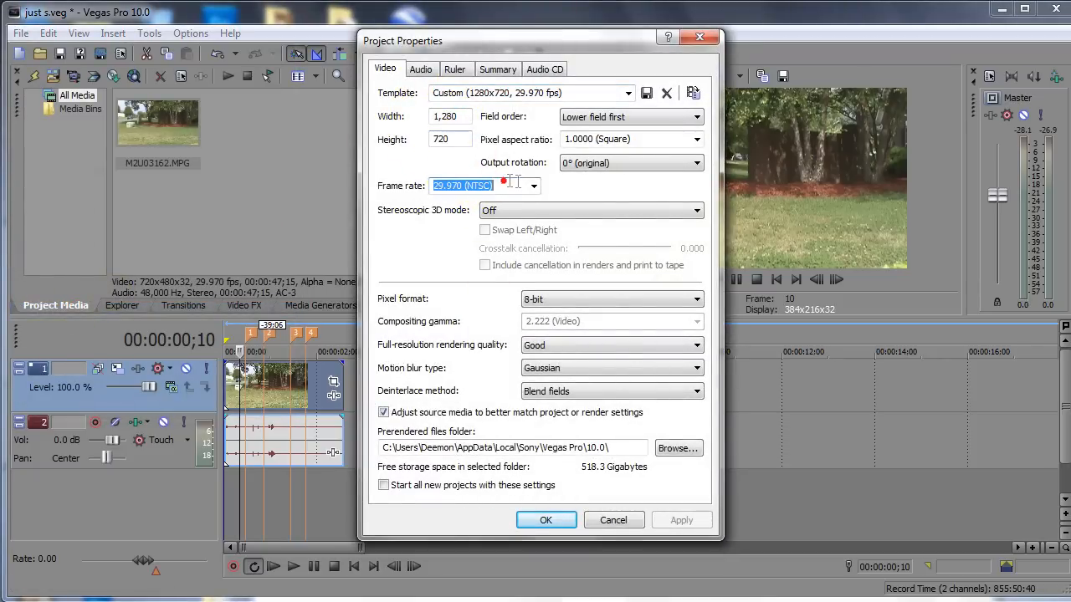
left_click(546, 519)
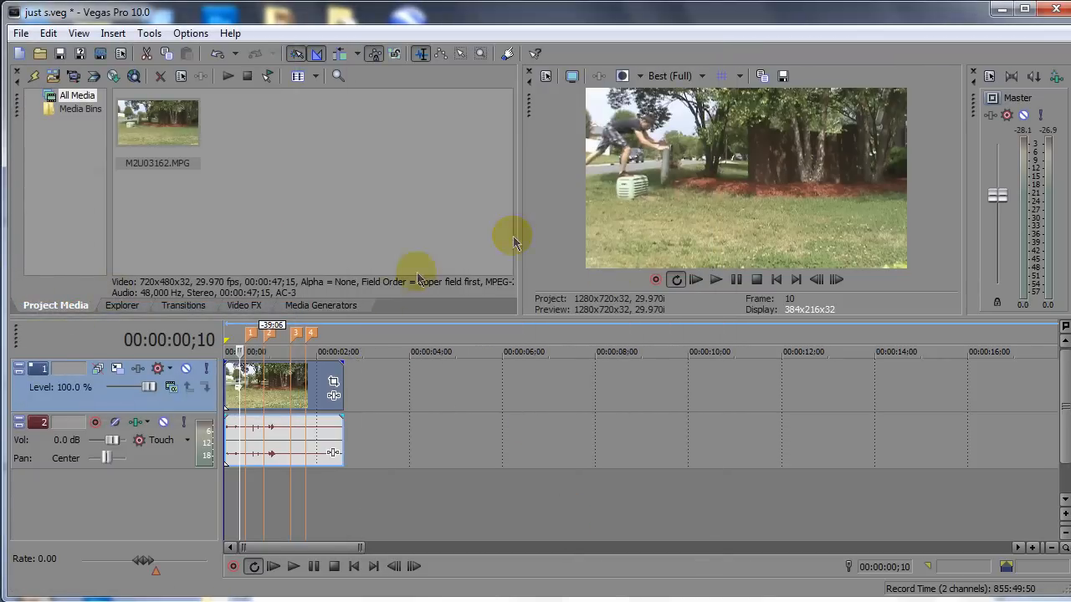
mouse_move(221, 159)
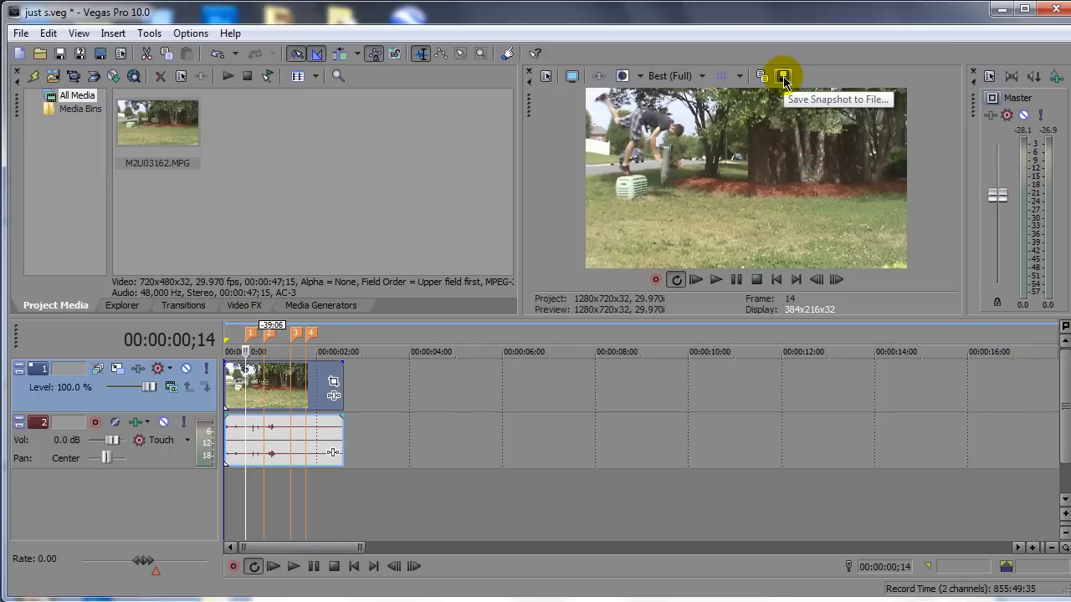
- Capture the marked jump frames as snapshot stills 1.jpg through 4.jpg in project media
left_click(783, 76)
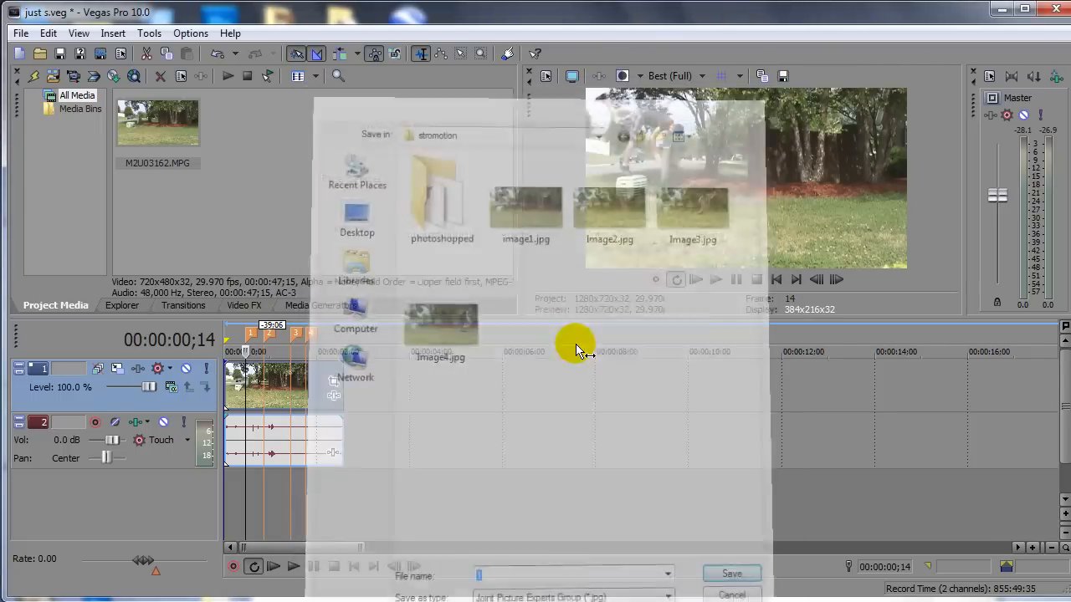
left_click(730, 573)
type("3")
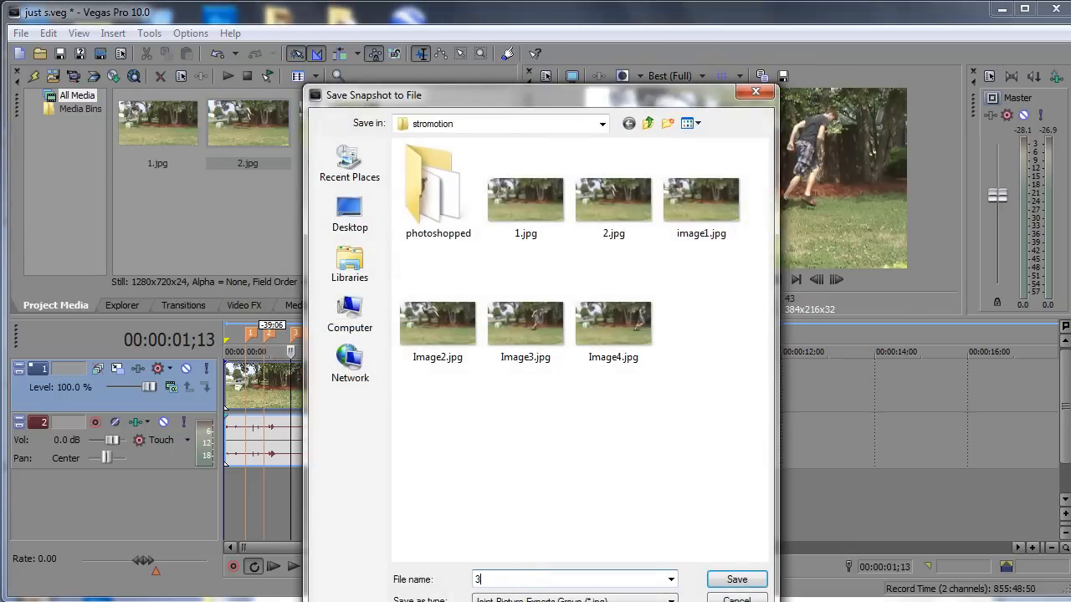
left_click(736, 579)
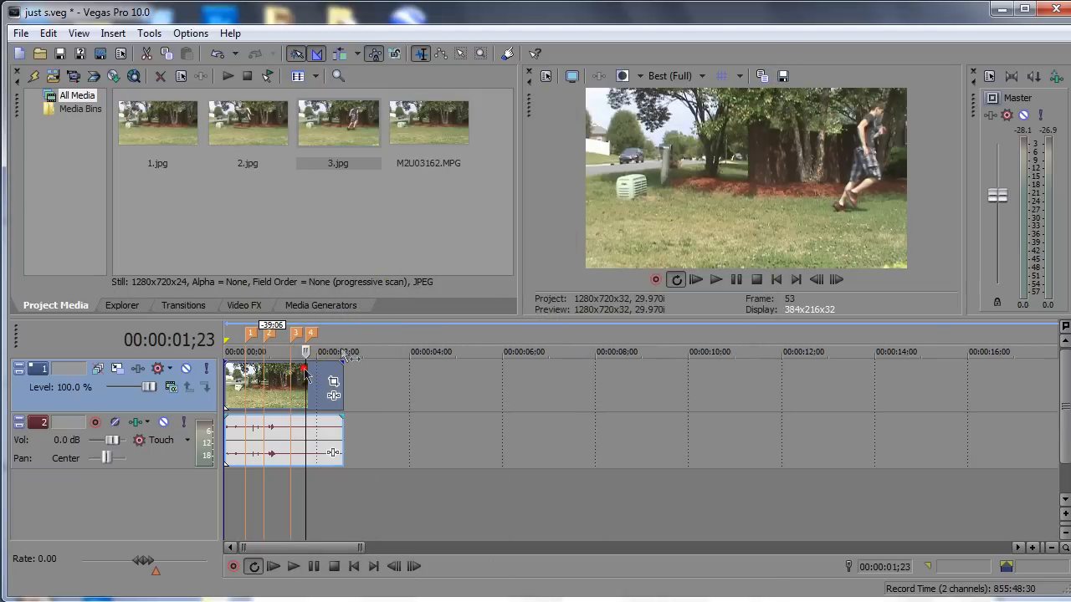
left_click(783, 77)
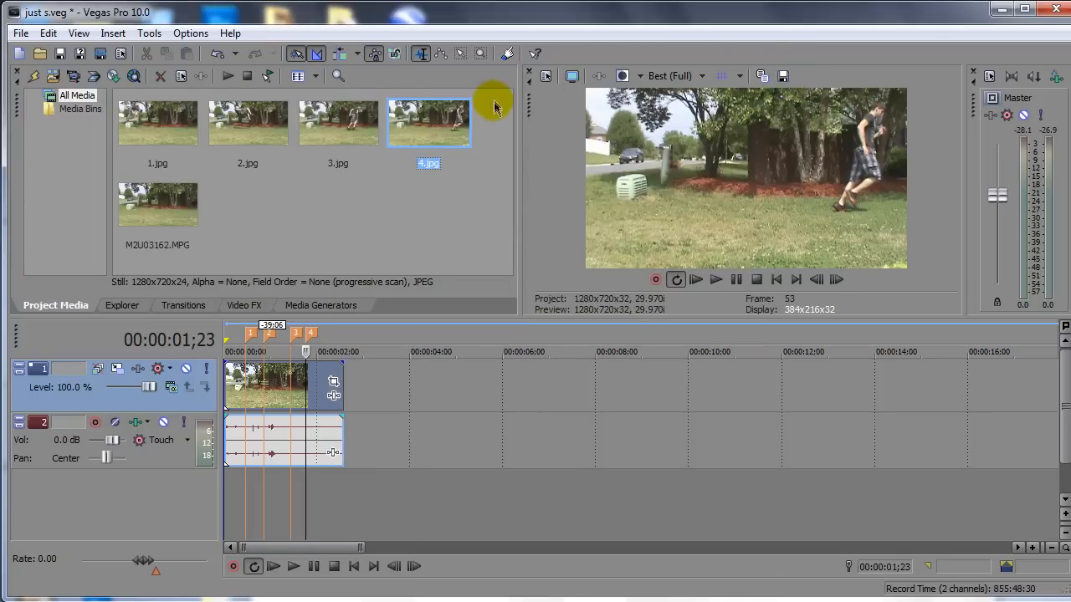
left_click(248, 124)
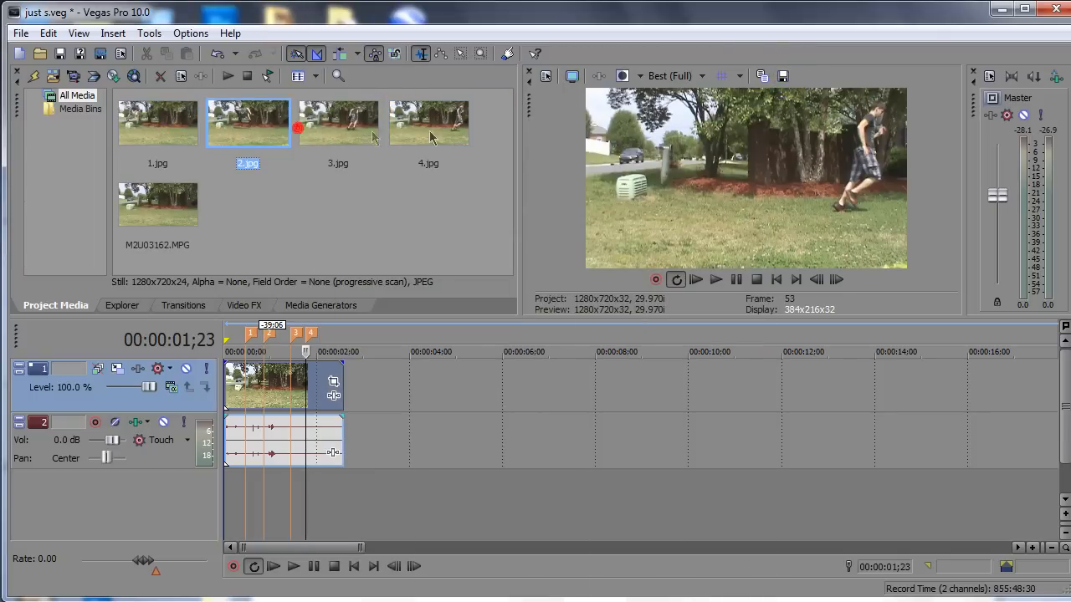
left_click(428, 123)
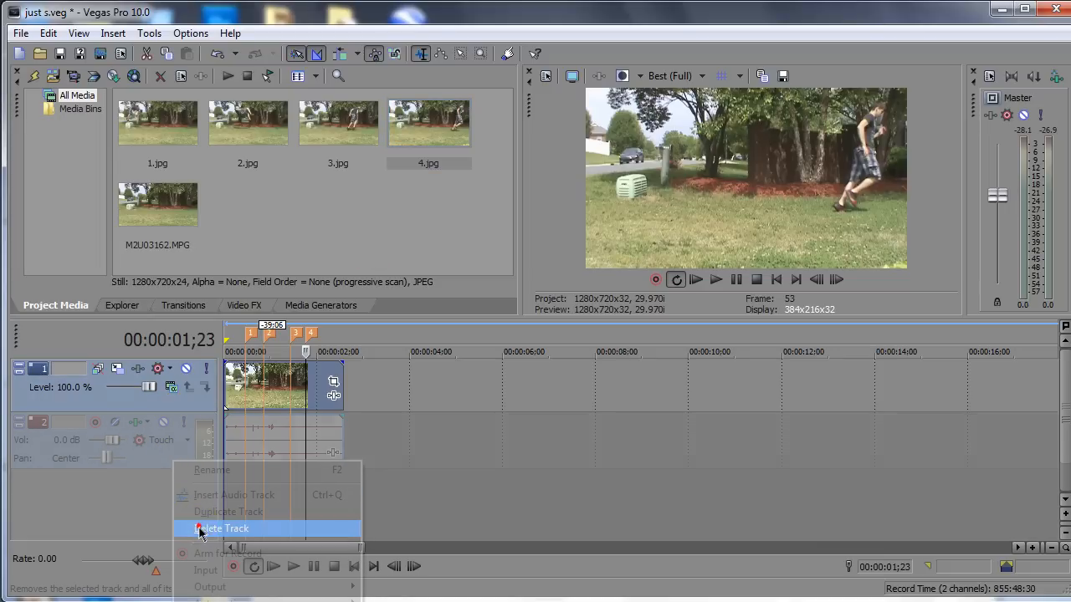
- Delete the audio track and insert video tracks until the timeline has four, checking track 2's motion settings
left_click(221, 529)
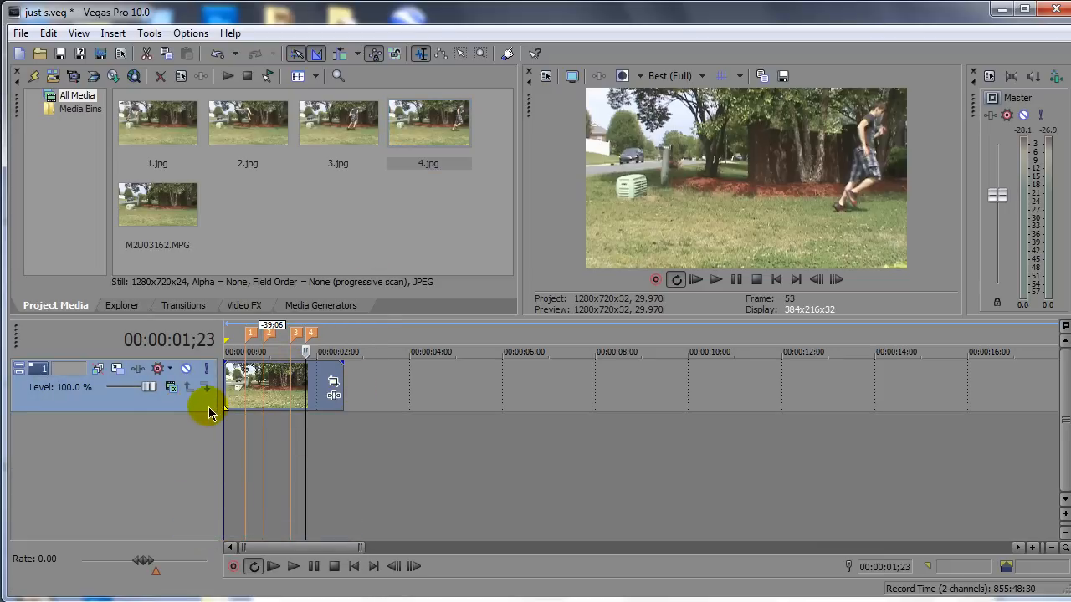
mouse_move(201, 420)
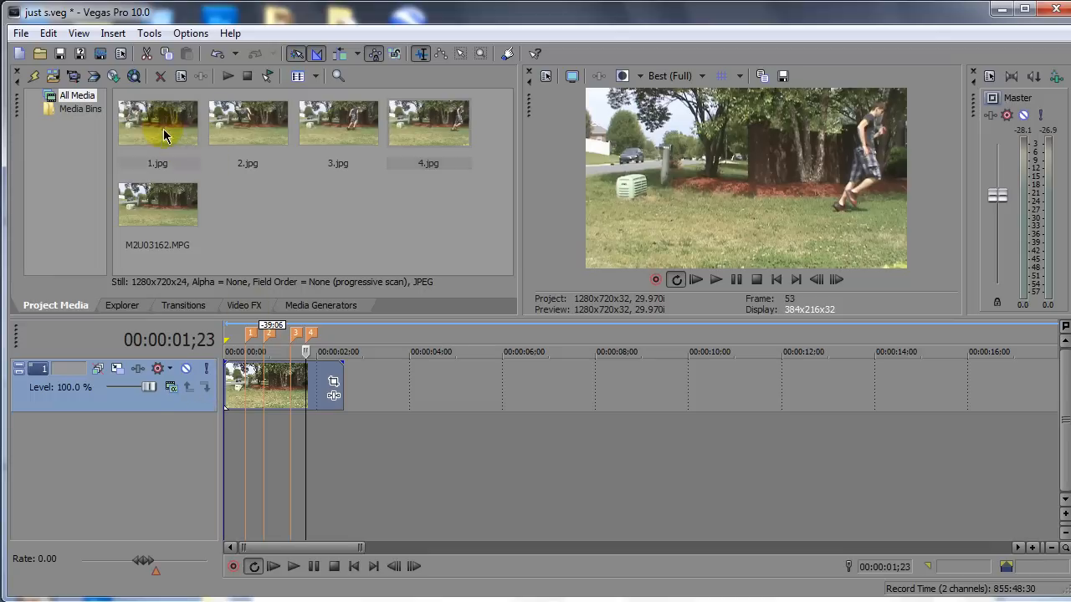
left_click(428, 124)
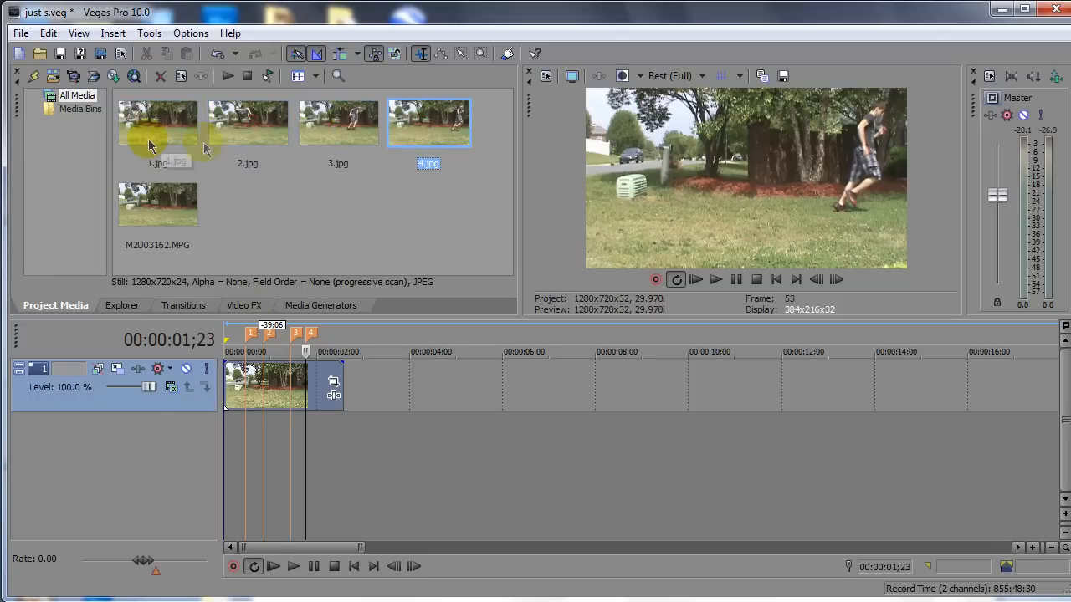
mouse_move(147, 427)
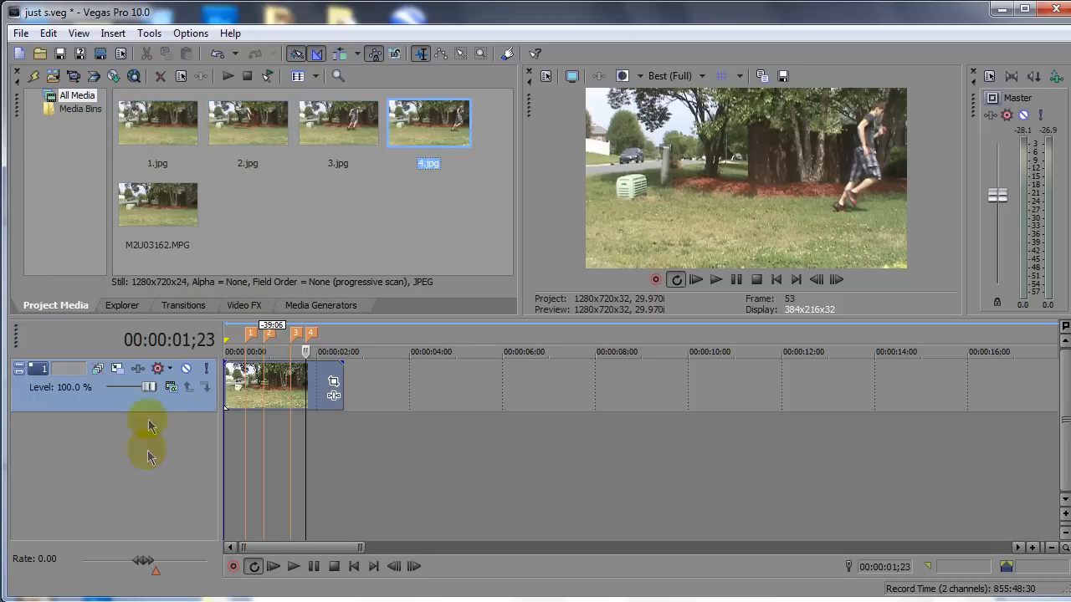
right_click(149, 426)
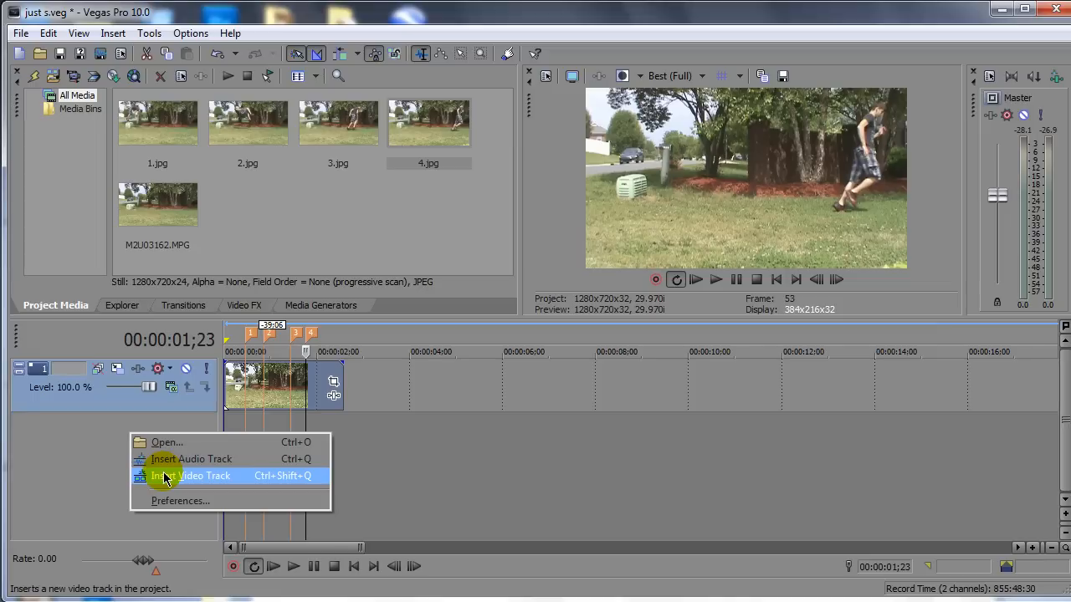
left_click(192, 475)
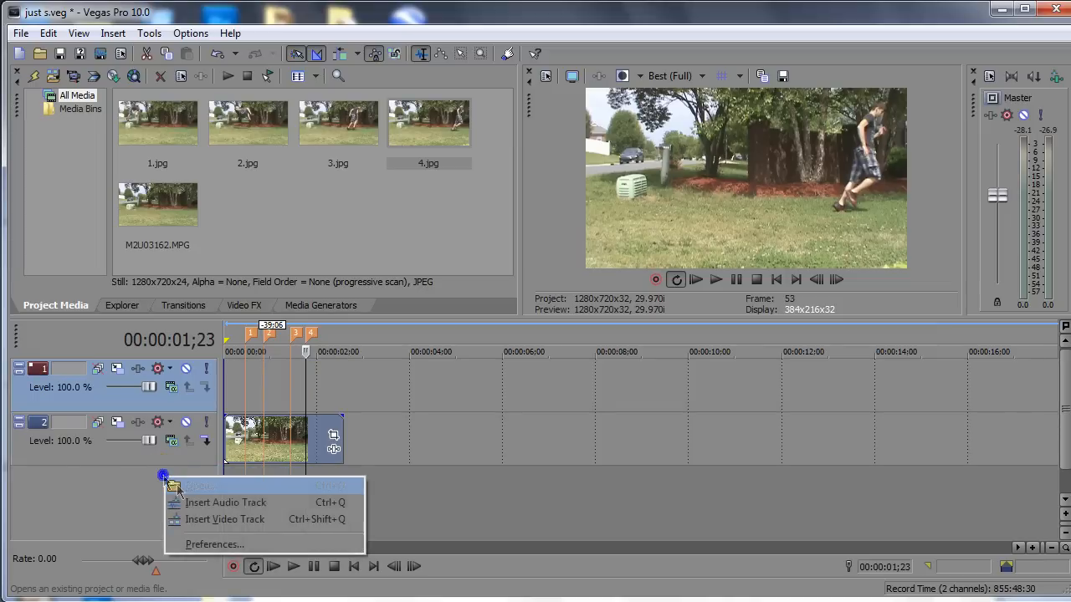
left_click(224, 519)
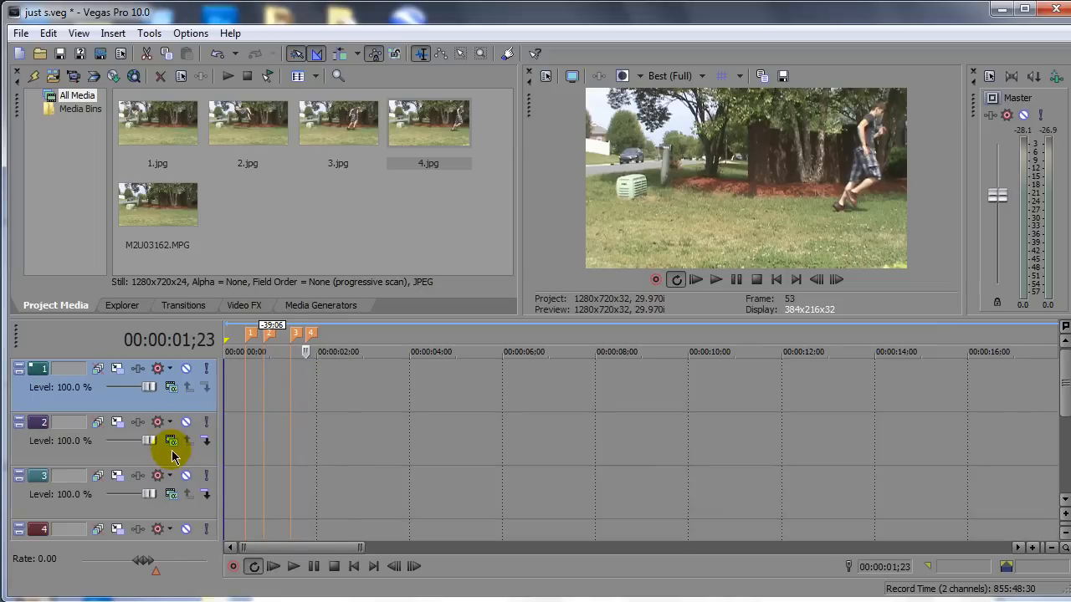
left_click(171, 441)
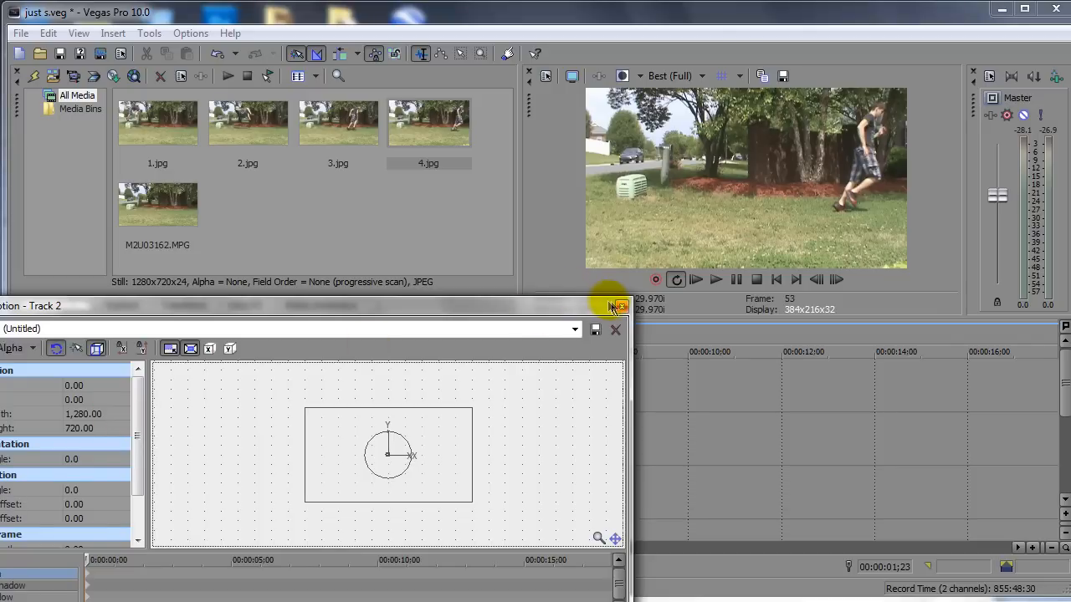
left_click(615, 327)
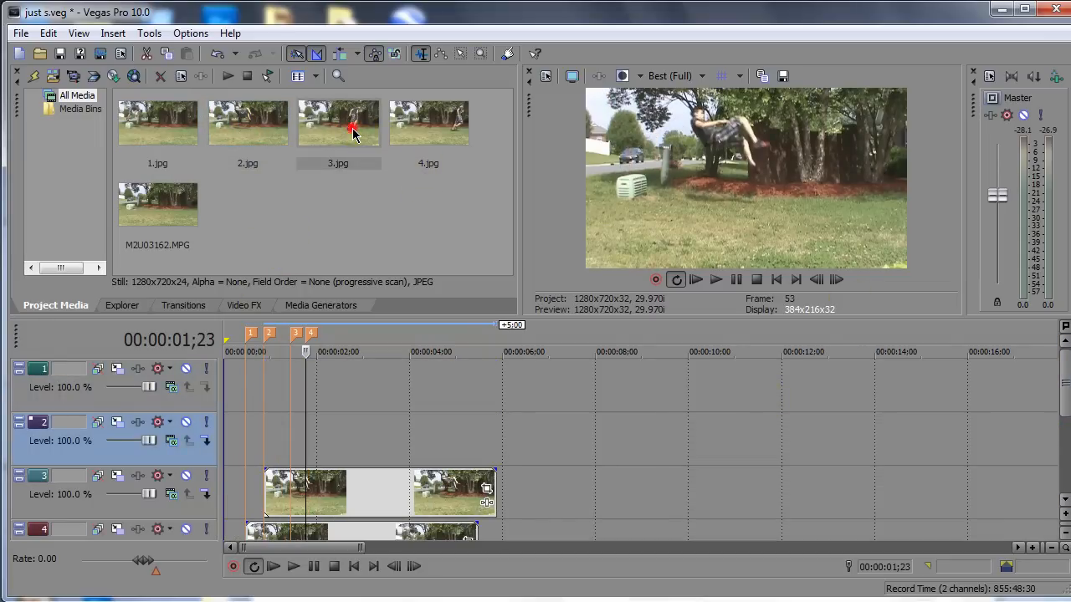
- Place 3.jpg and the other snapshot stills on separate video tracks with staggered start times
left_click(338, 124)
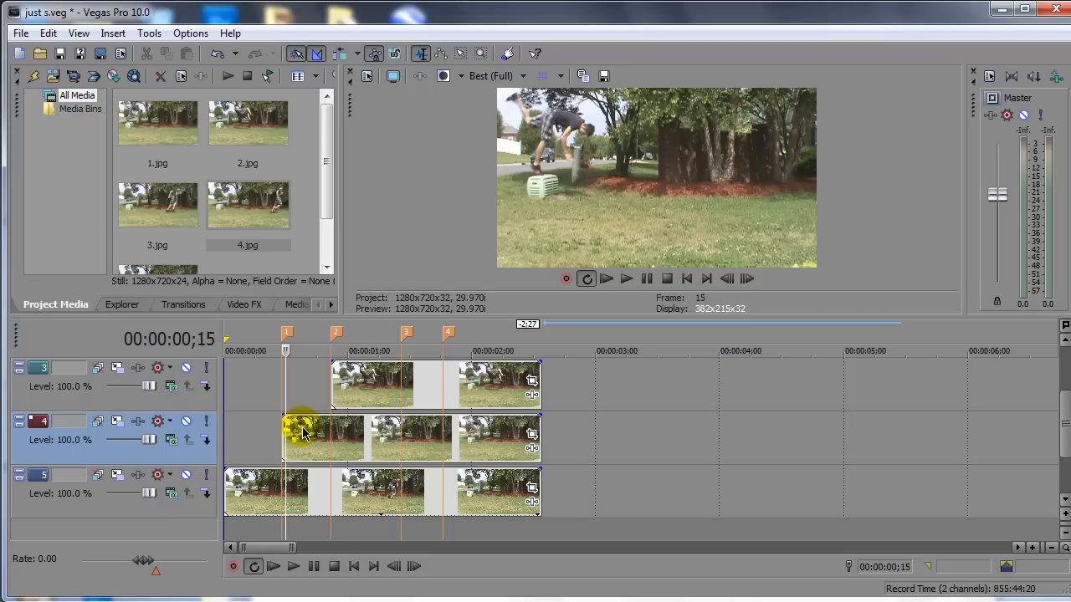
mouse_move(532, 434)
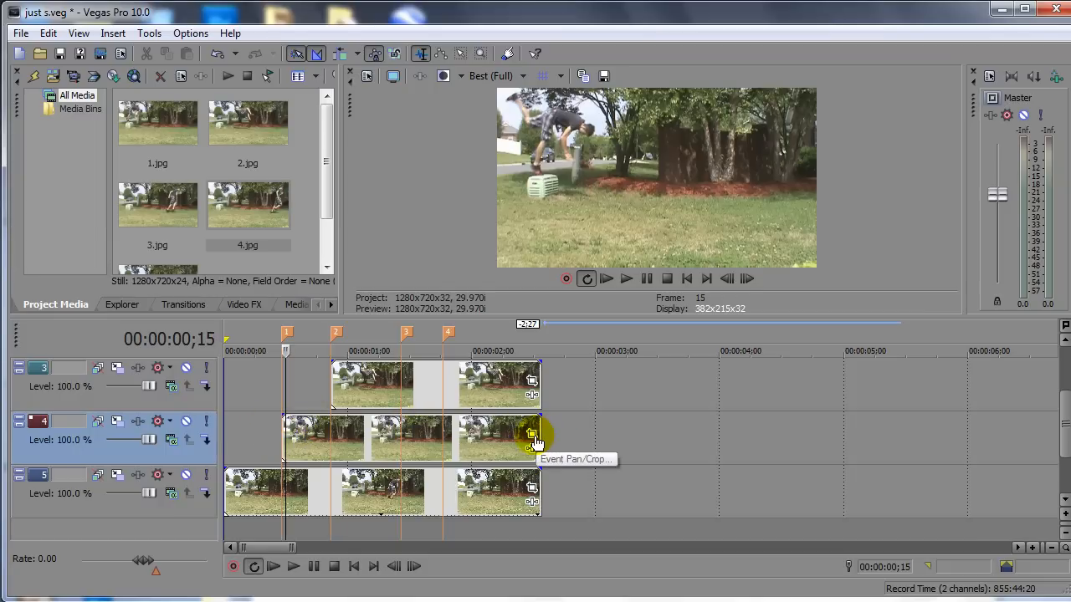
- Enable the Mask option in Event Pan/Crop for the snapshot clip
left_click(532, 434)
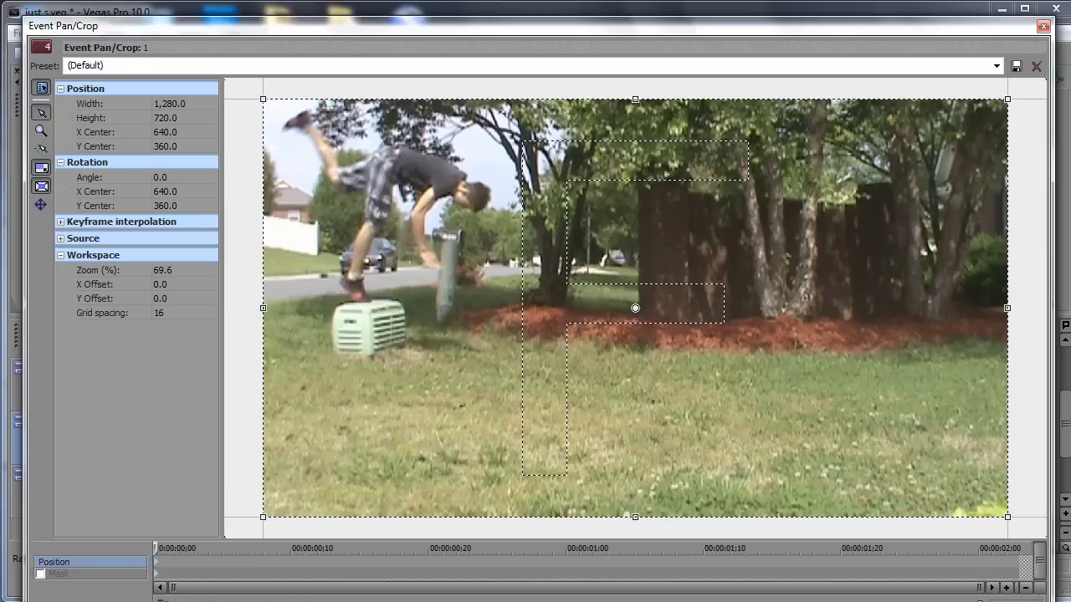
left_click(47, 573)
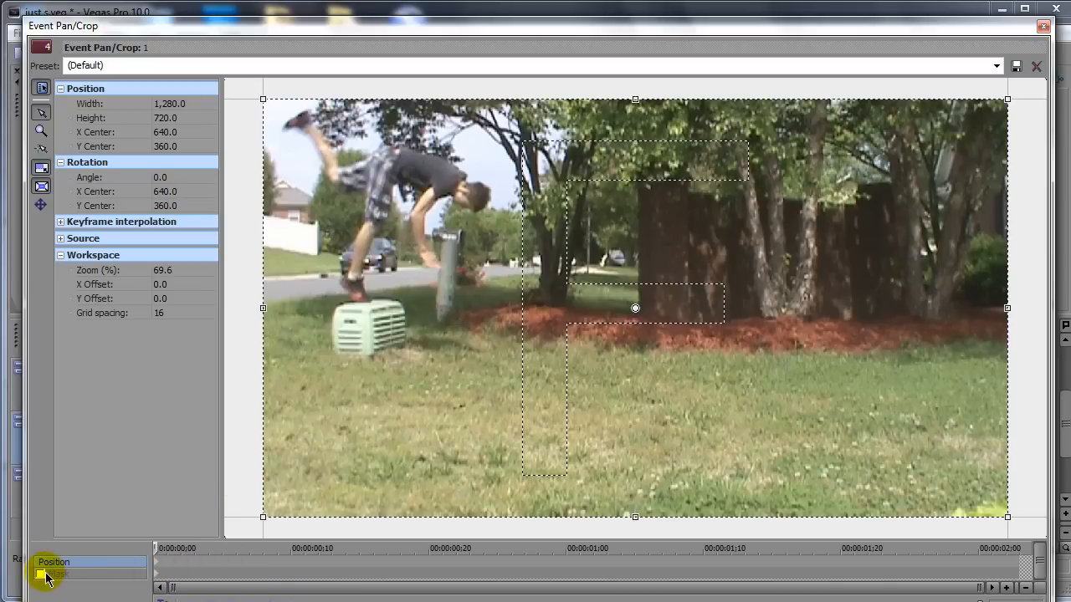
left_click(58, 573)
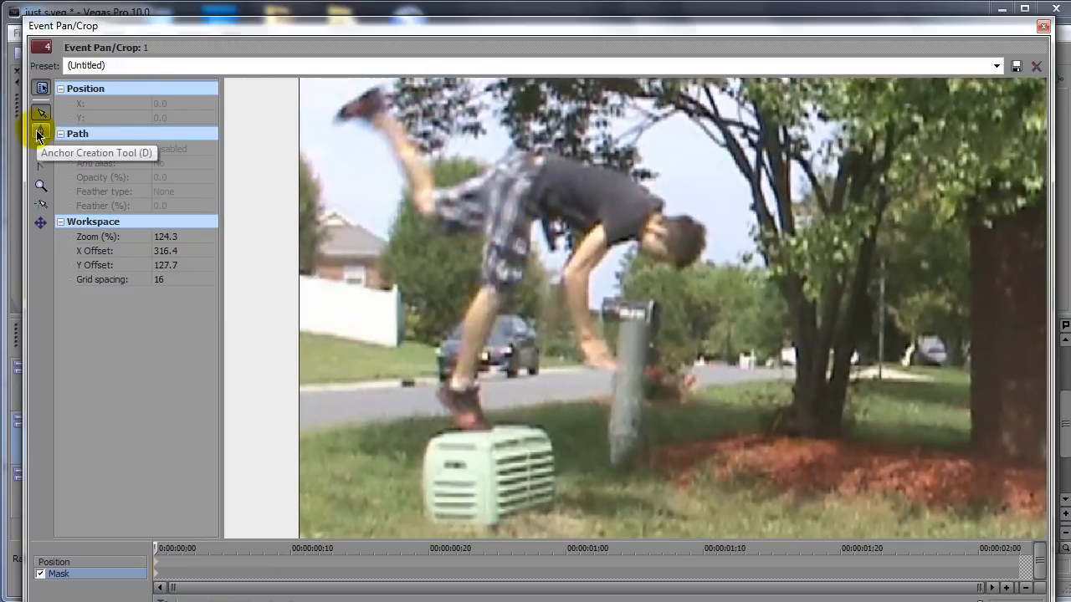
- With the anchor tool, trace mask points down the jumper's leg, around the foot on the box and up to the shorts
left_click(40, 131)
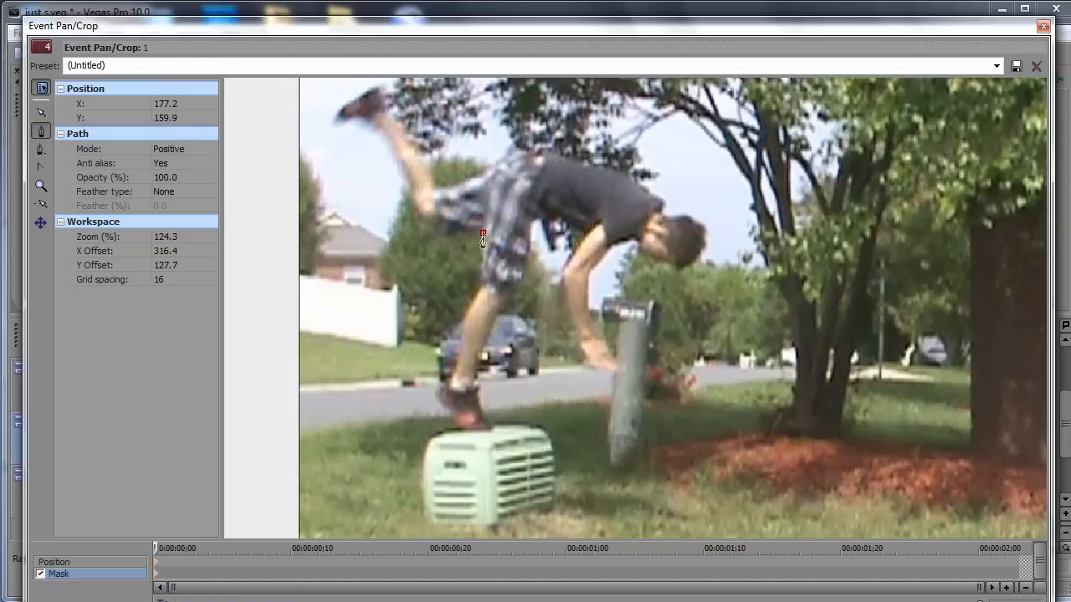
left_click_drag(482, 232, 461, 337)
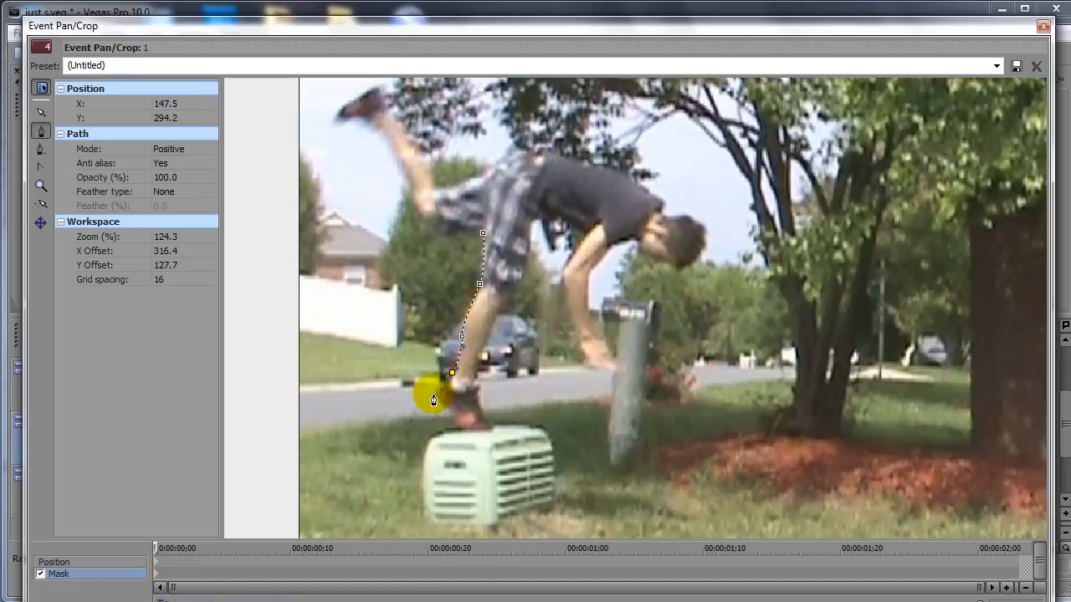
left_click_drag(431, 400, 460, 434)
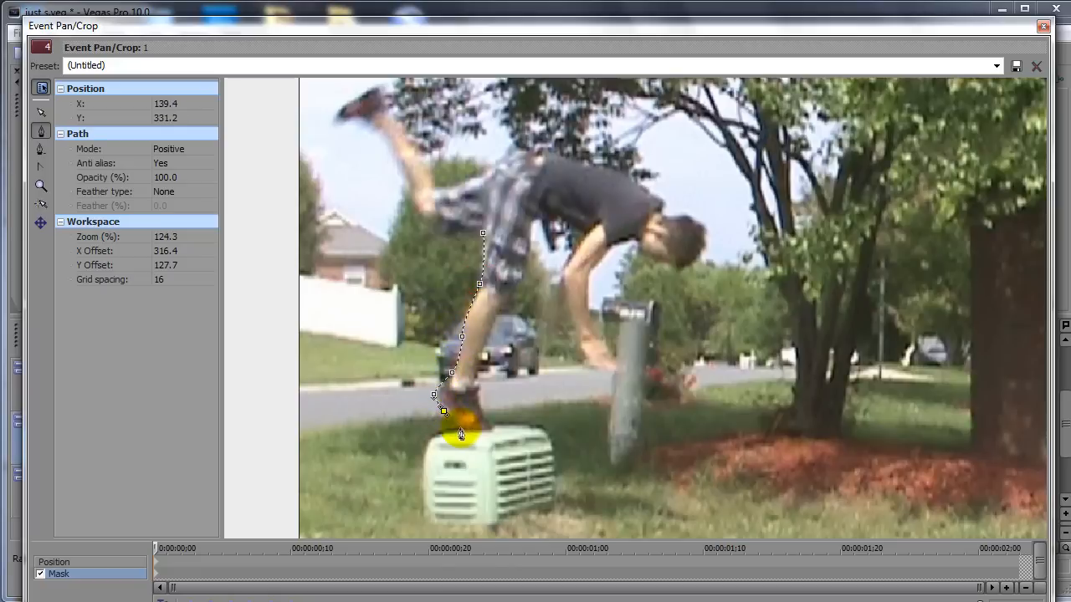
left_click_drag(460, 435, 492, 429)
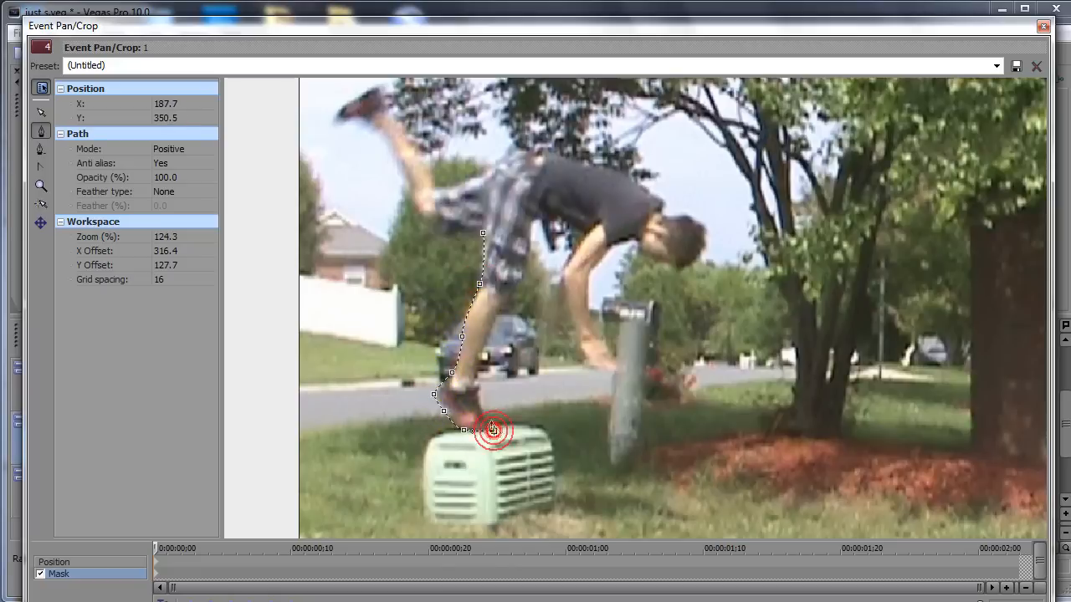
left_click_drag(492, 428, 479, 377)
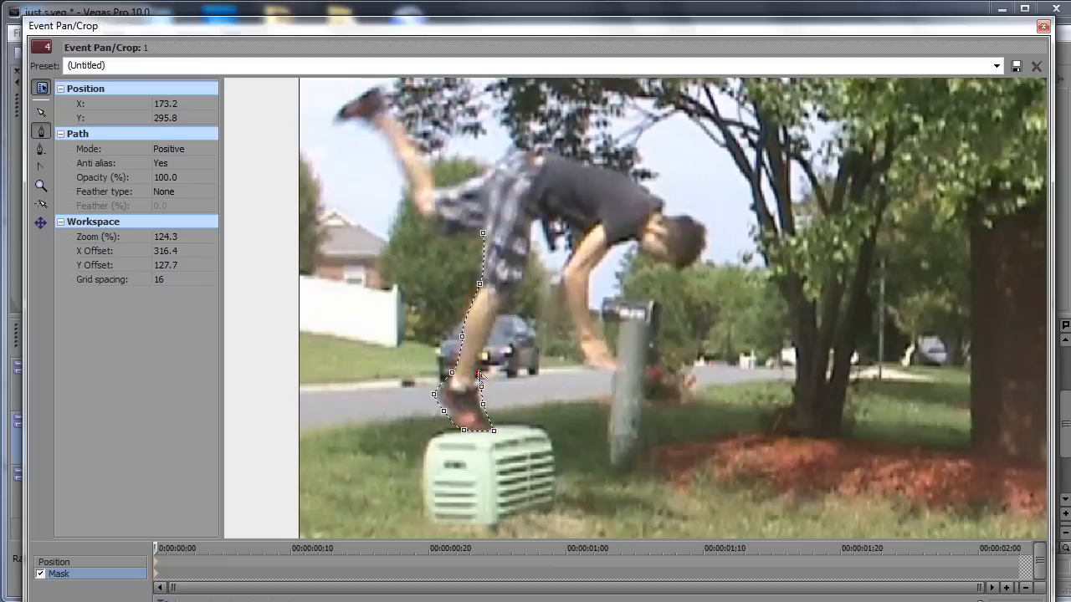
left_click_drag(479, 375, 506, 301)
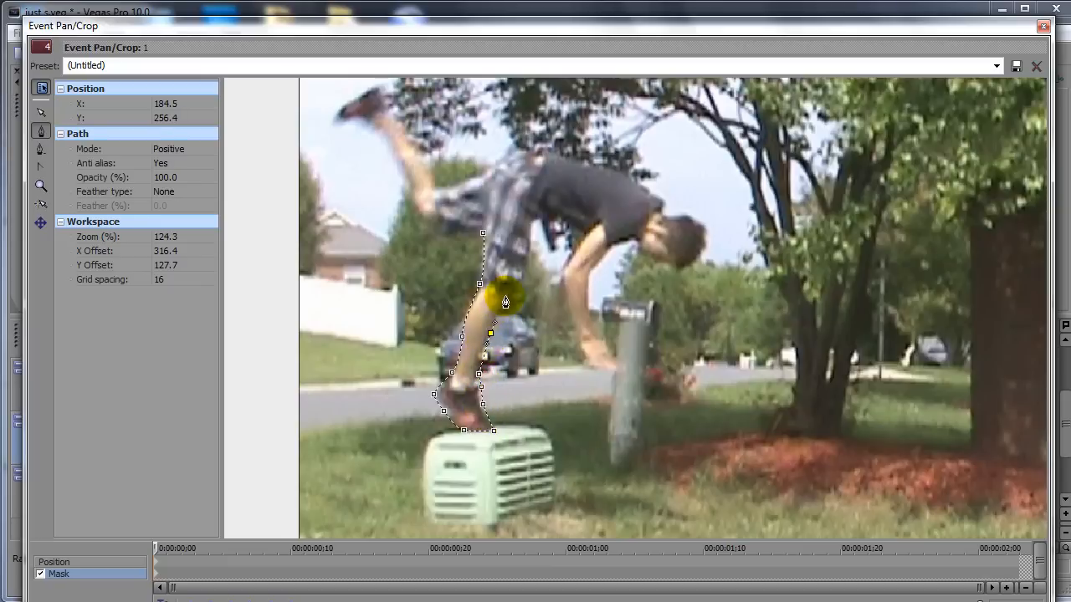
left_click_drag(505, 302, 527, 268)
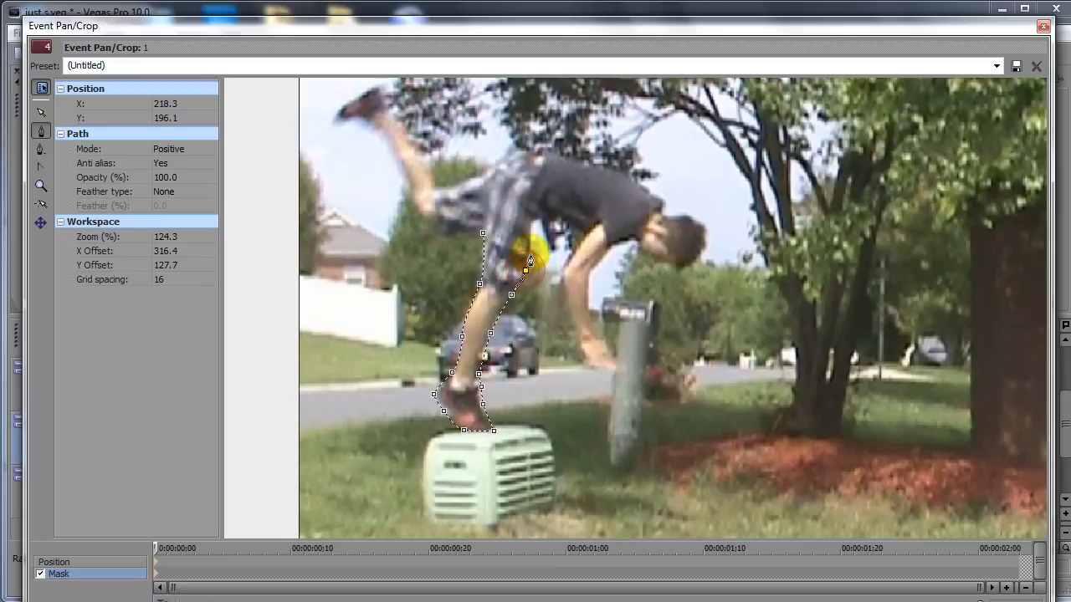
left_click_drag(527, 267, 532, 182)
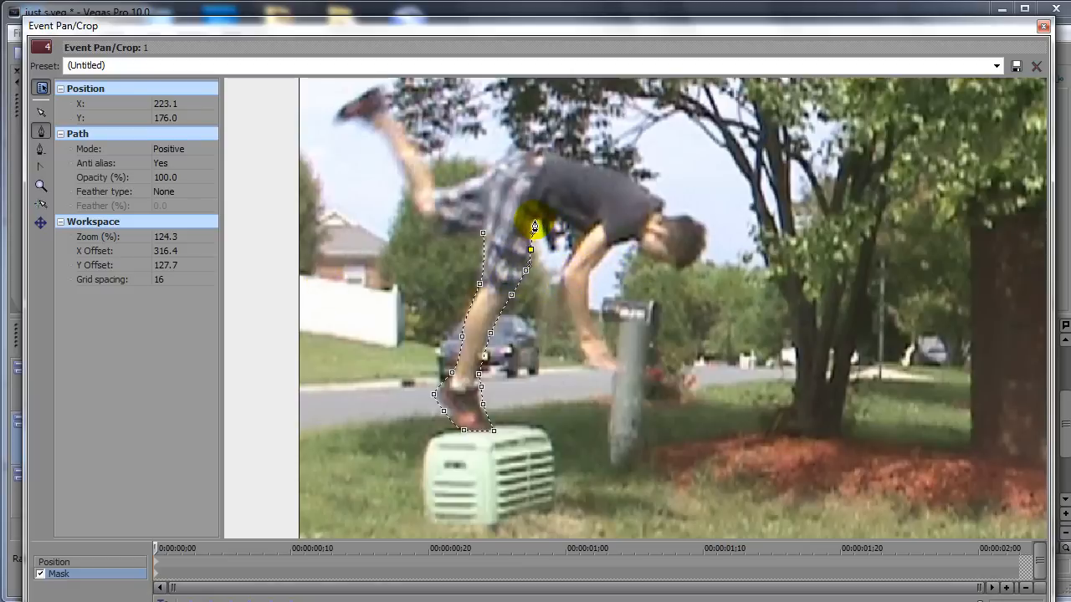
- Continue the mask outline along the torso, down the arm to the hand and around the shoulder
left_click_drag(532, 224, 582, 233)
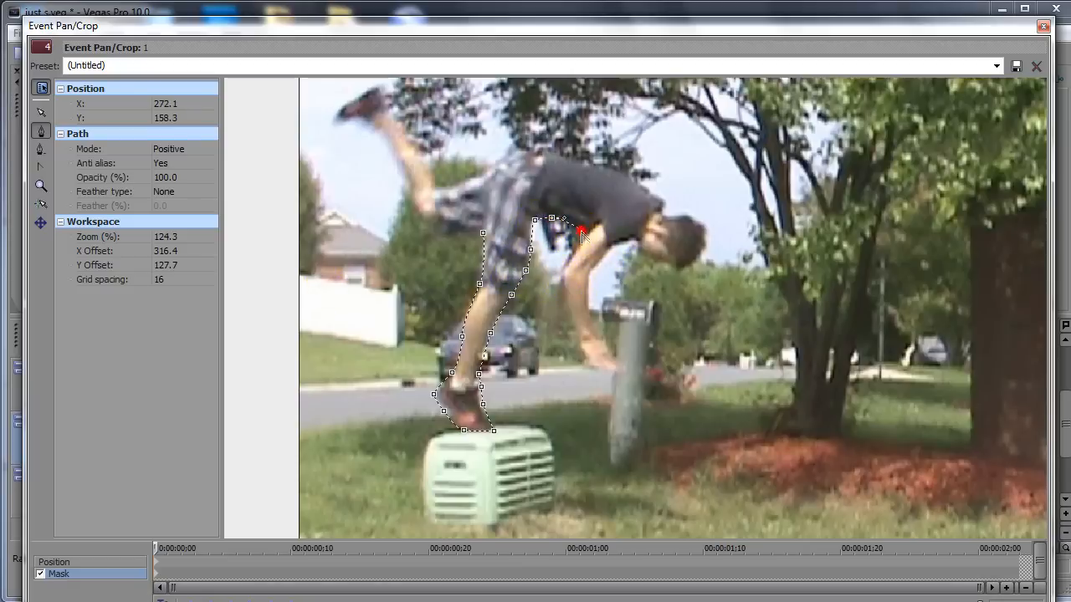
left_click_drag(582, 233, 544, 309)
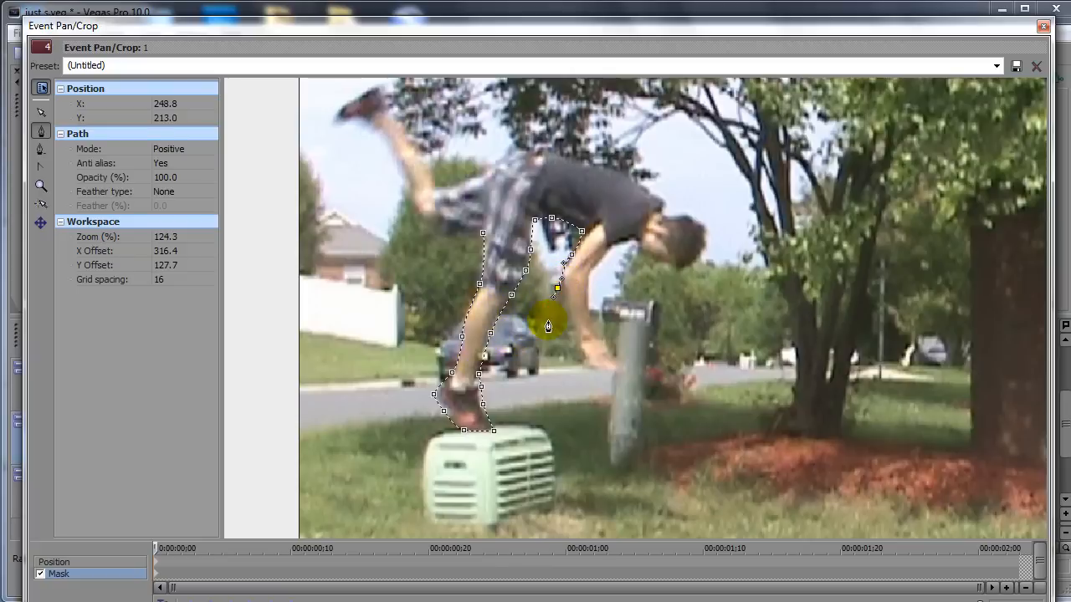
left_click_drag(549, 324, 565, 301)
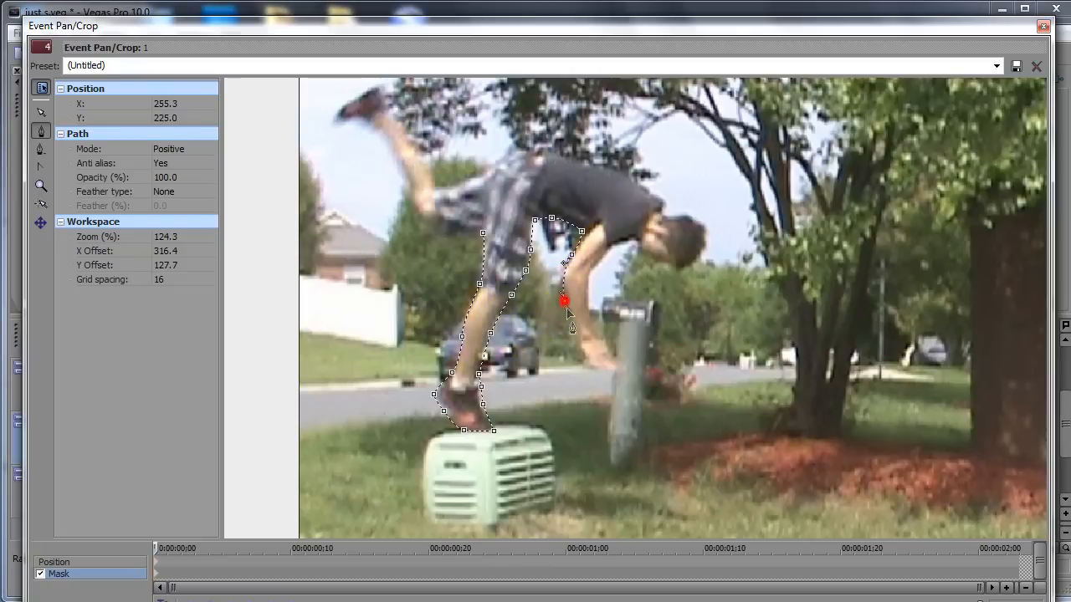
left_click_drag(562, 301, 620, 372)
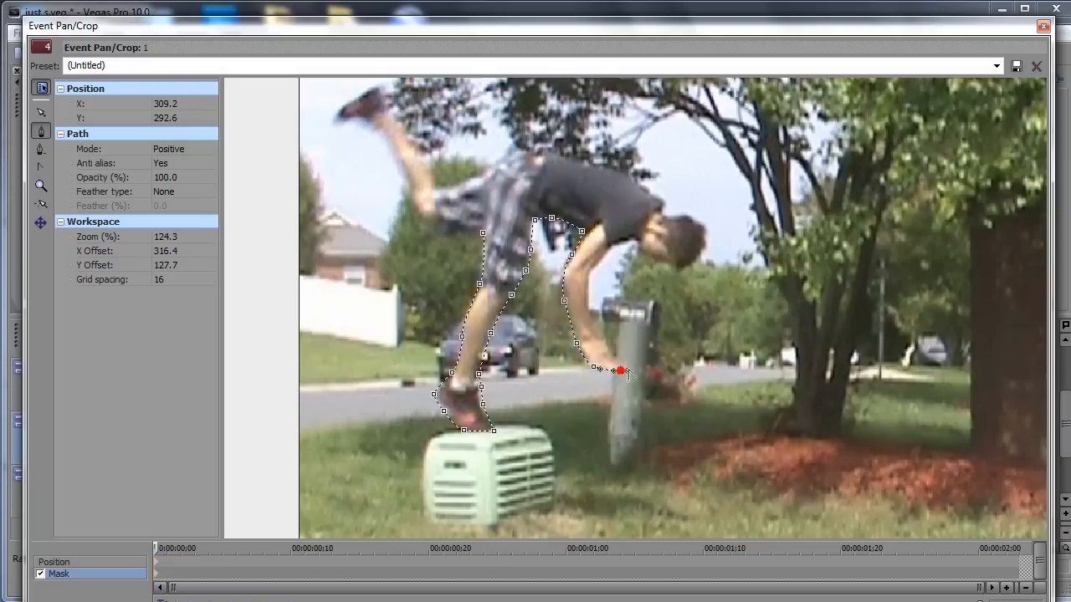
left_click_drag(621, 370, 599, 316)
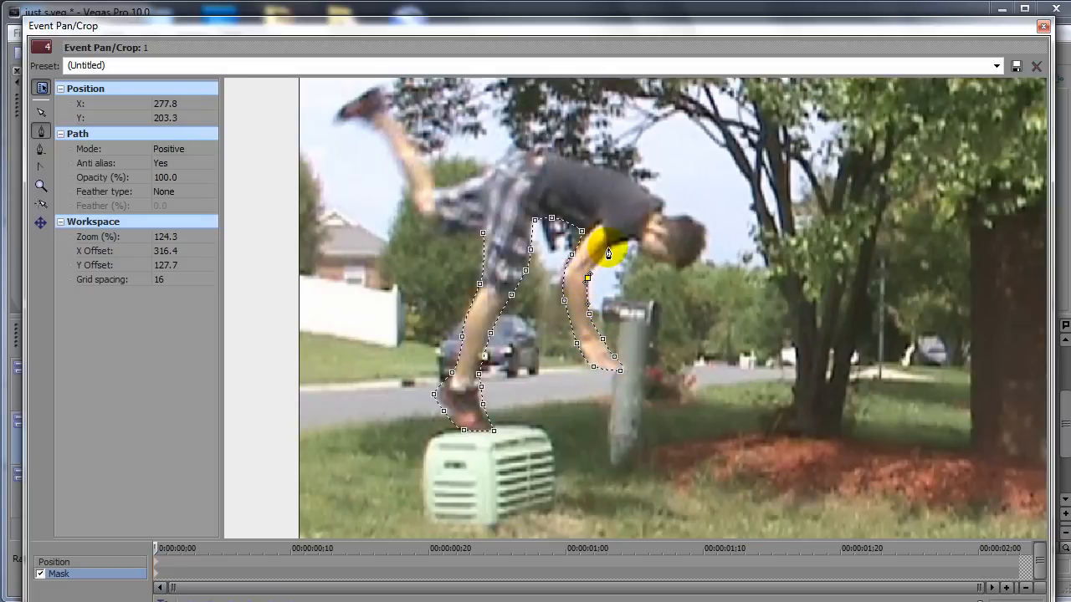
- Fit the mask around the chin, face, head, upper back and waist to close the outline
left_click_drag(587, 278, 632, 242)
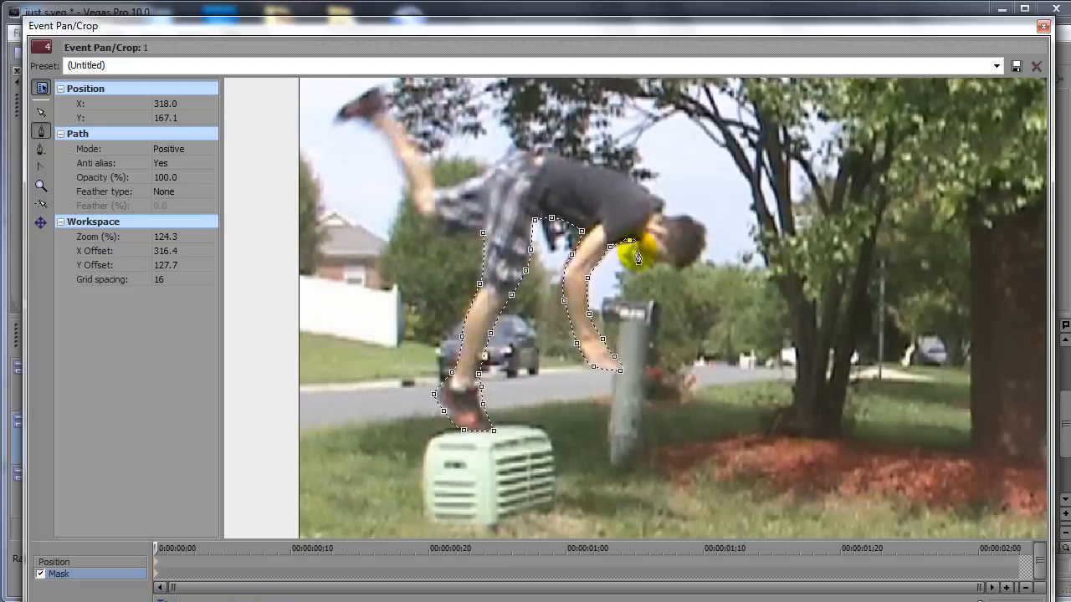
left_click_drag(633, 248, 677, 270)
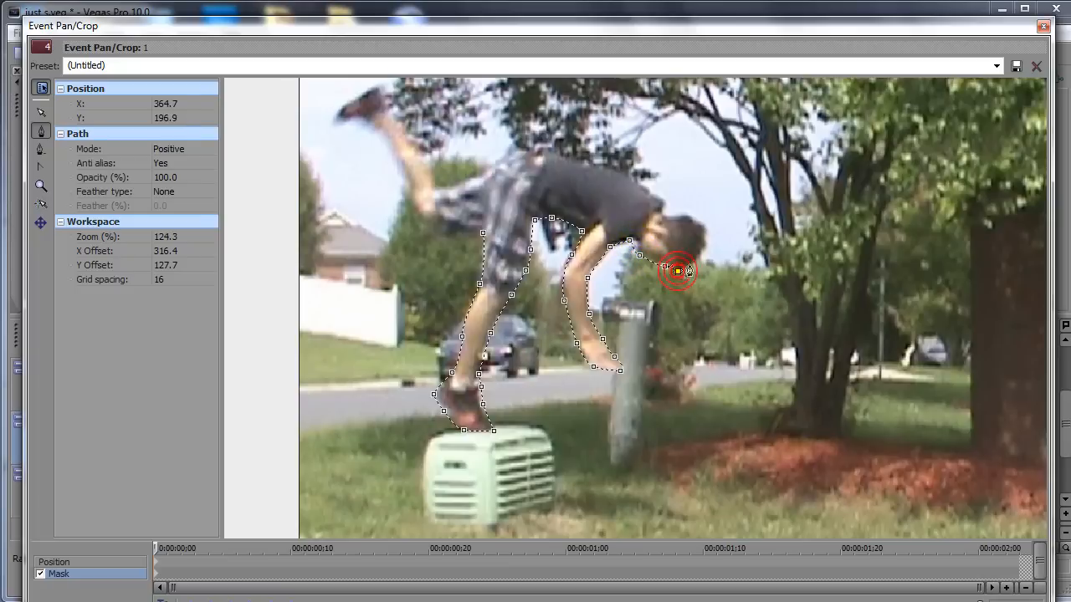
left_click_drag(678, 271, 703, 226)
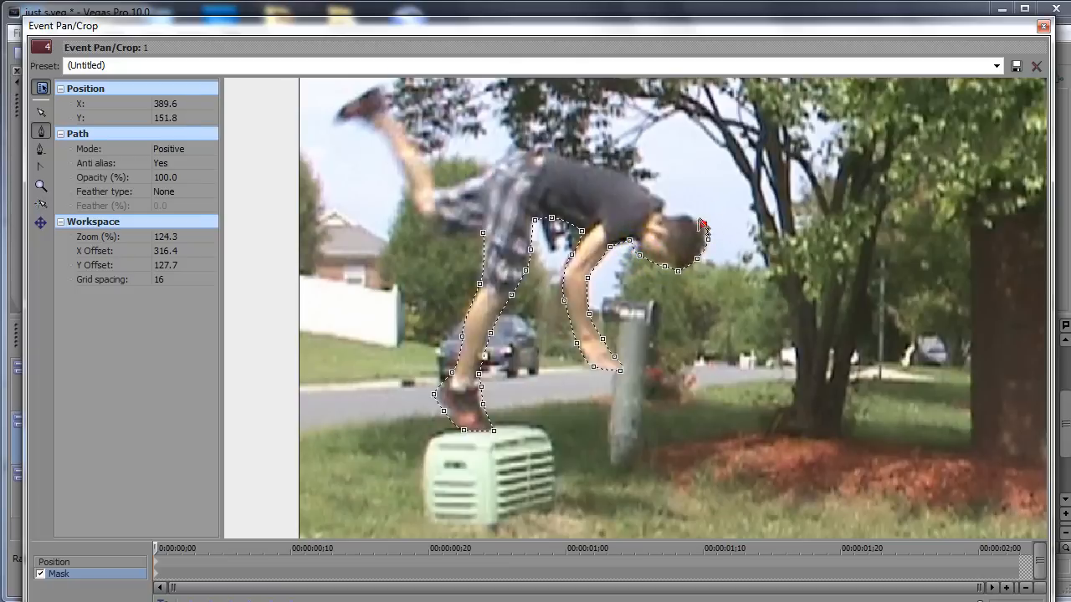
left_click_drag(703, 226, 666, 208)
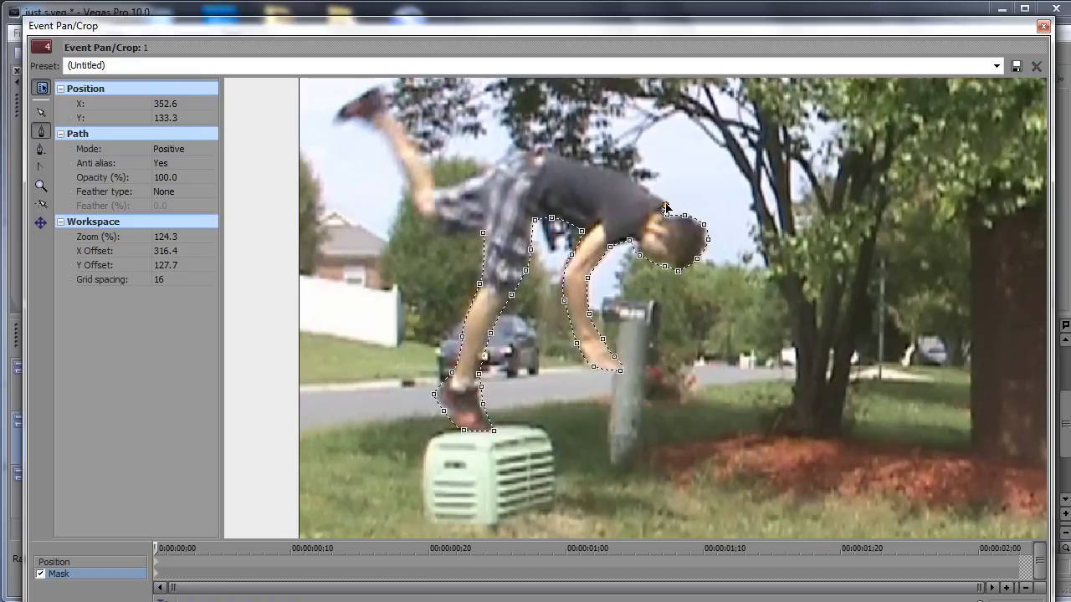
left_click_drag(665, 207, 639, 186)
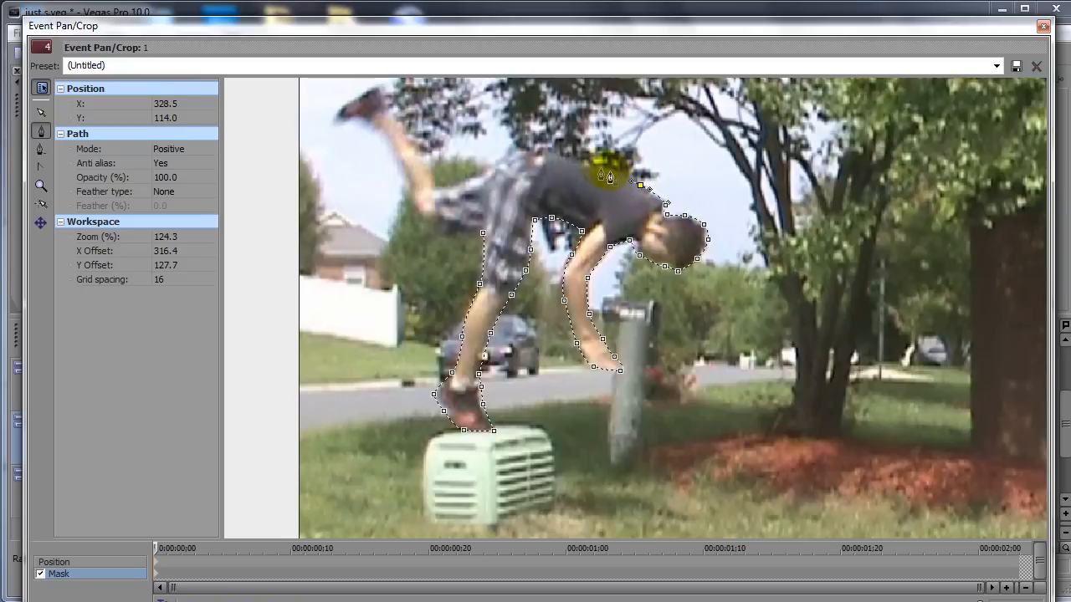
left_click_drag(609, 172, 494, 193)
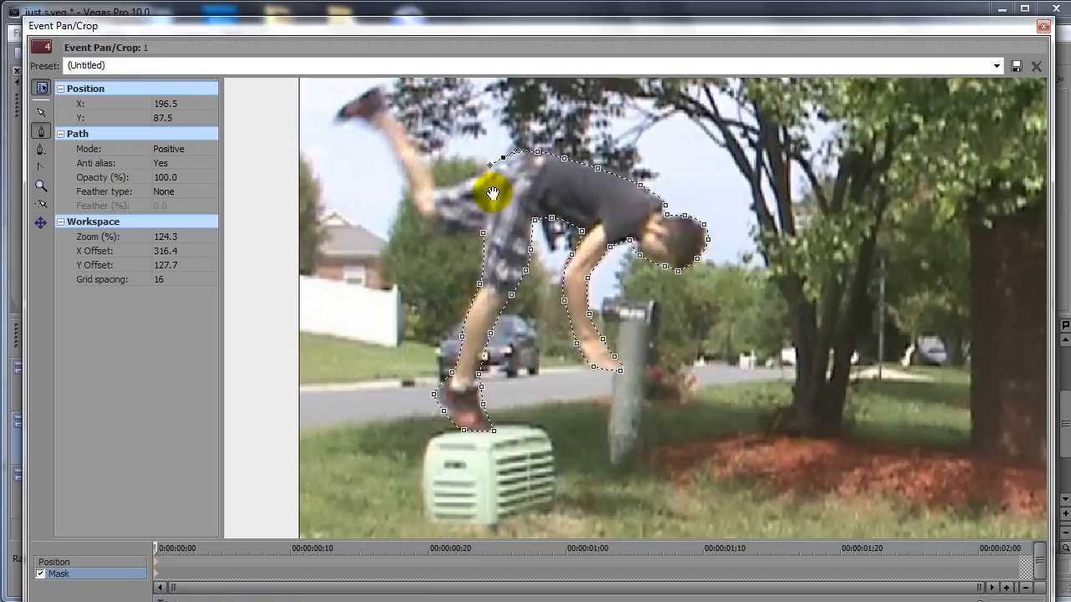
left_click_drag(492, 194, 527, 180)
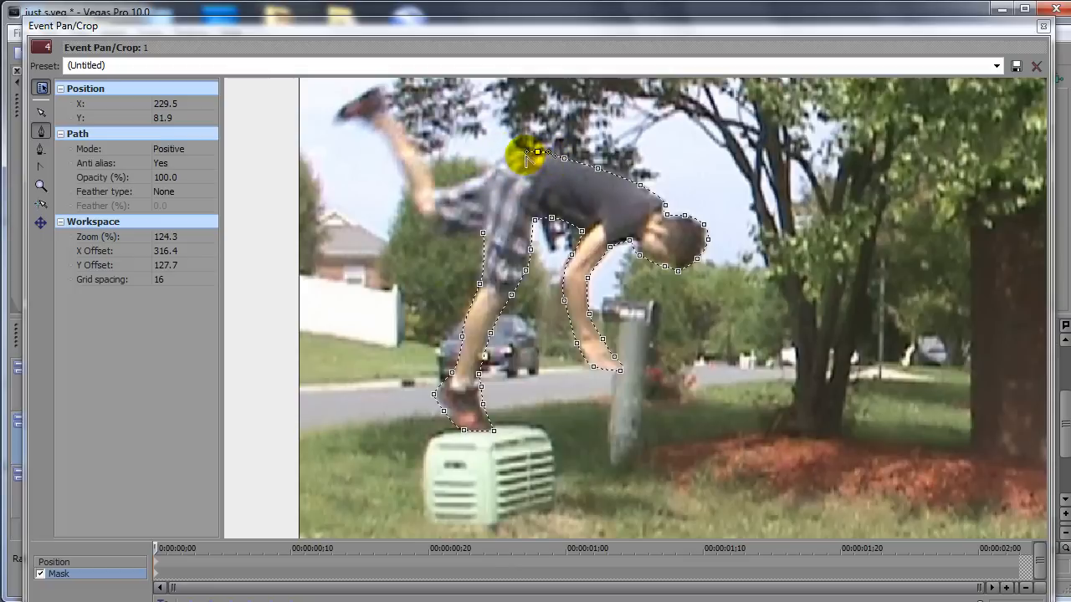
left_click_drag(527, 154, 435, 186)
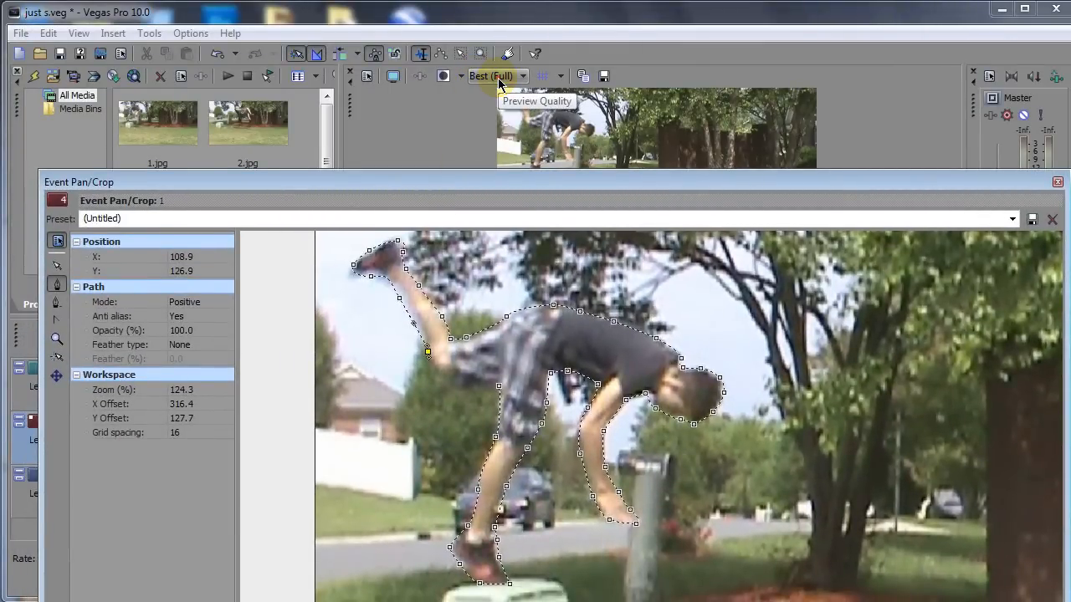
- Set the video preview quality to Best > Full
left_click(499, 77)
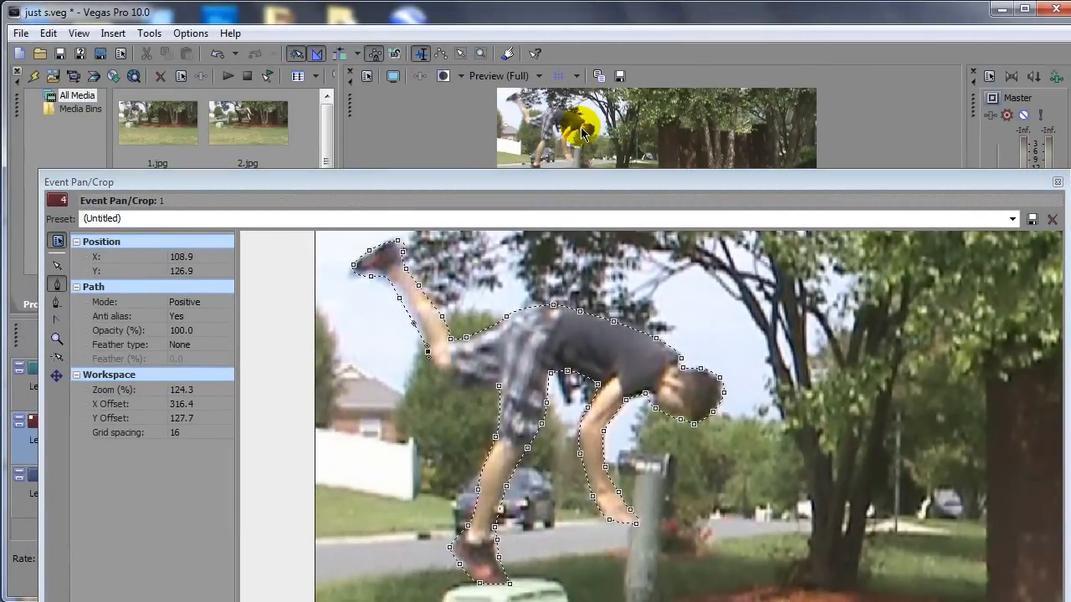
left_click(505, 77)
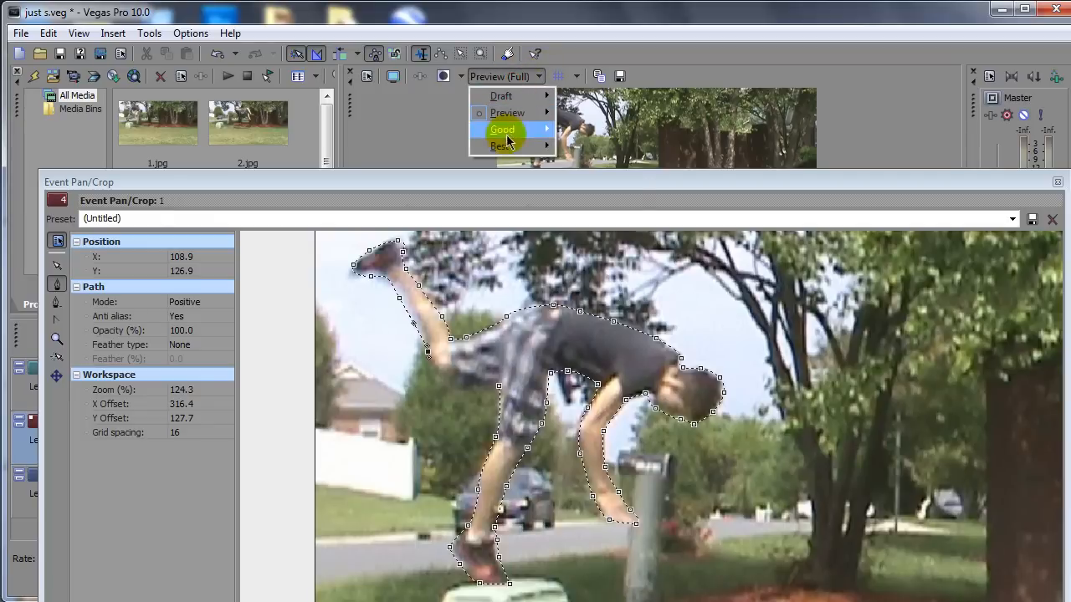
left_click(498, 146)
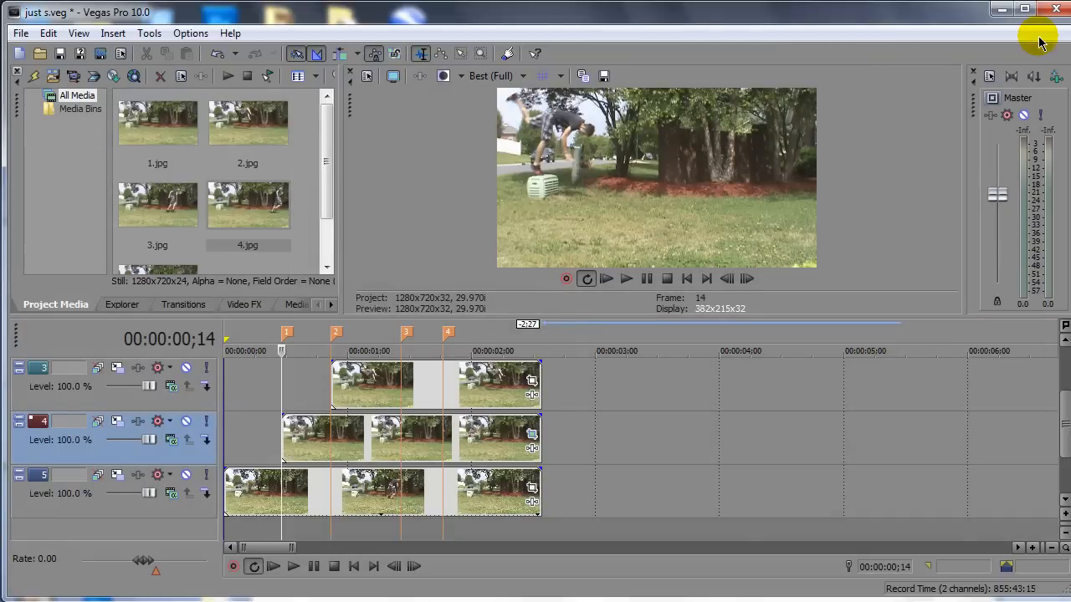
mouse_move(651, 201)
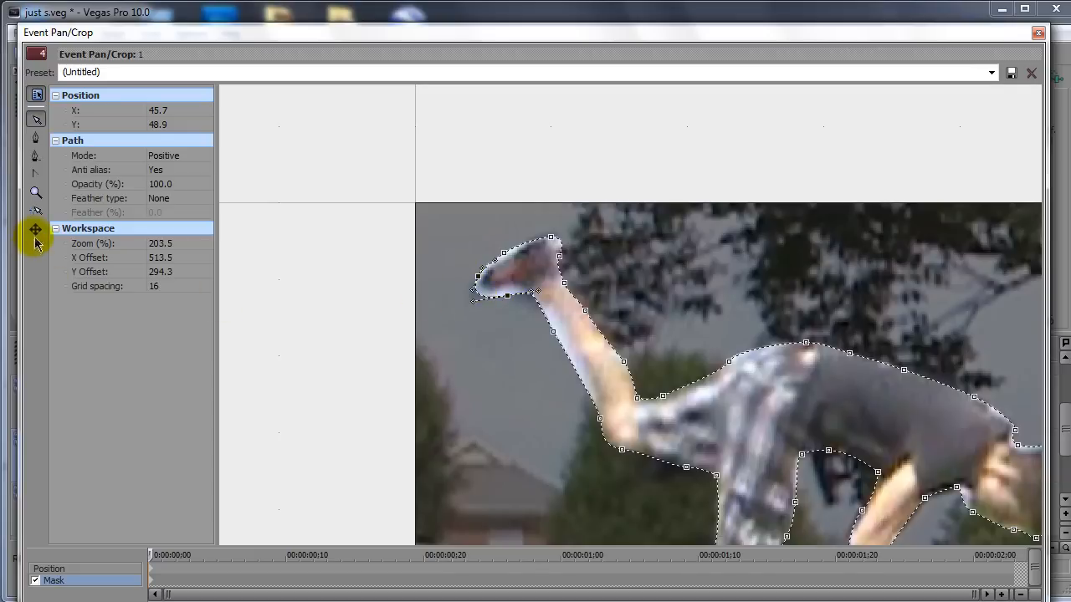
mouse_move(37, 231)
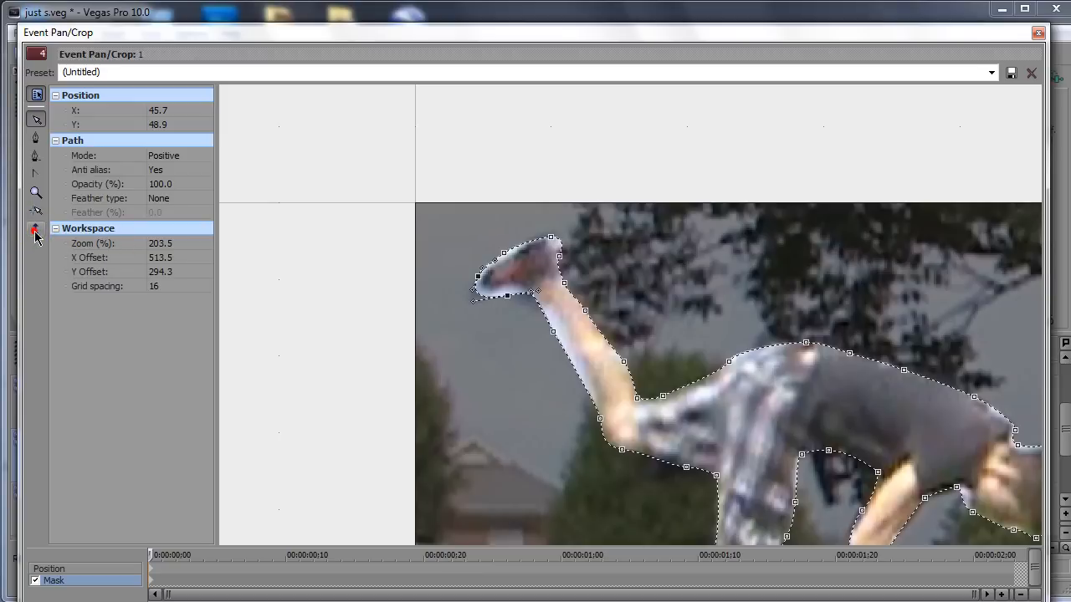
mouse_move(35, 231)
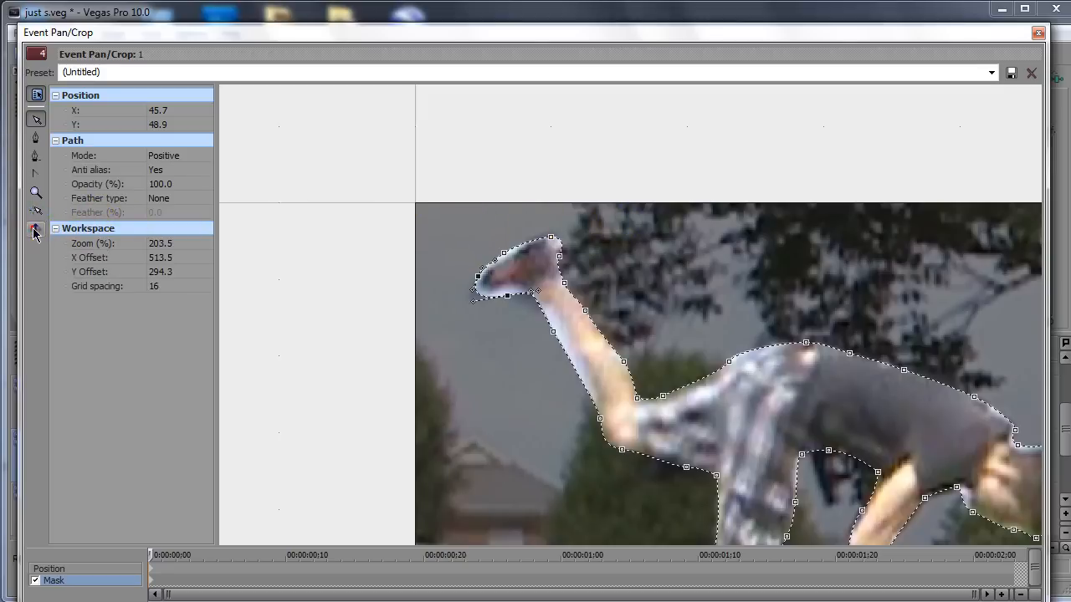
- Select the jumper's mask path and set Feather type to Both with Feather 0.2%
left_click(36, 230)
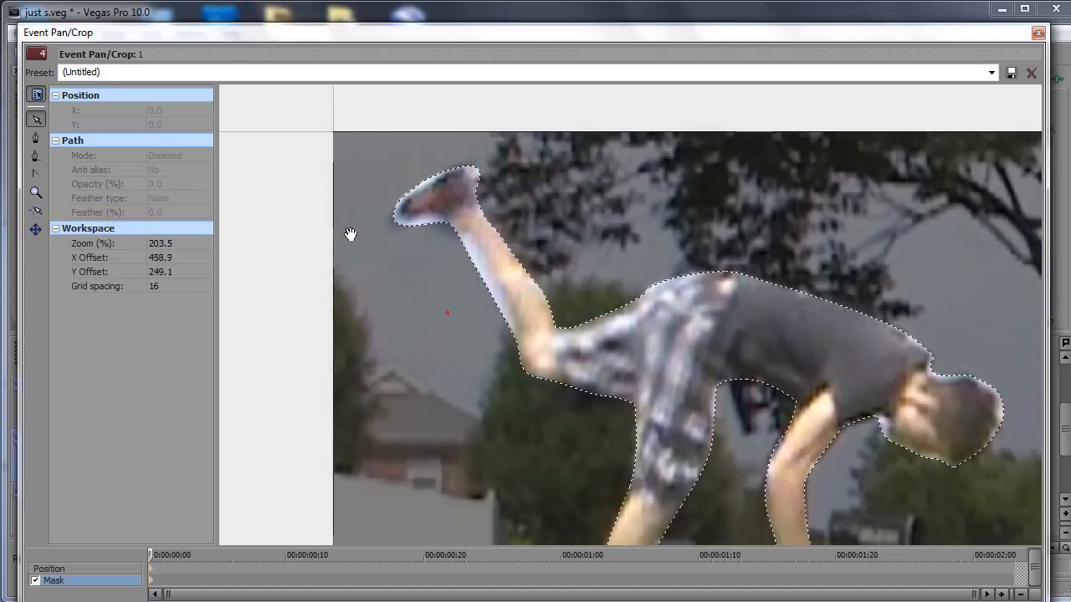
left_click_drag(350, 234, 404, 292)
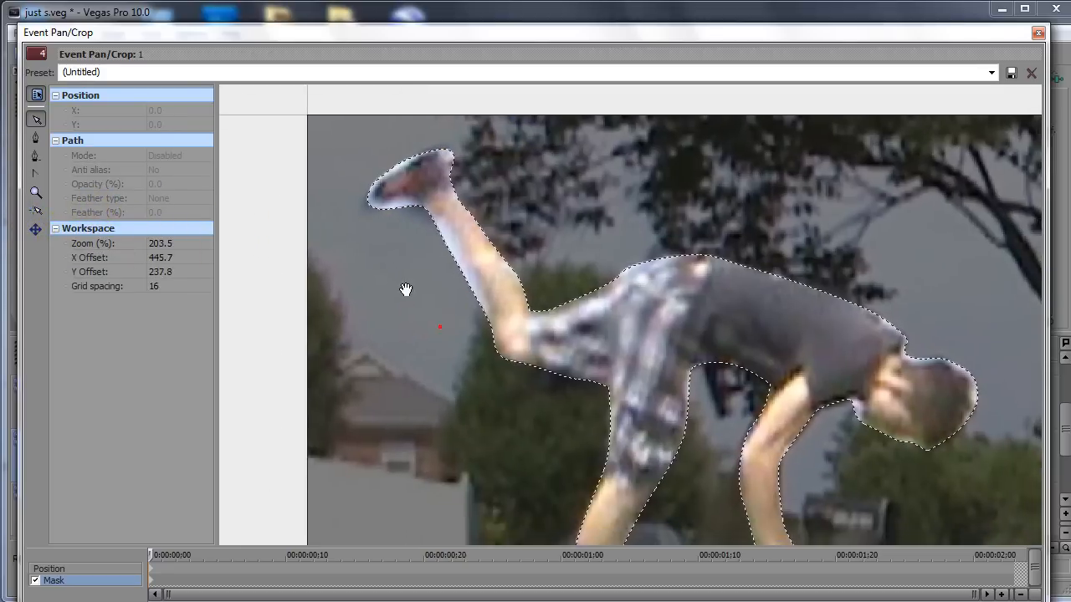
left_click_drag(405, 291, 401, 298)
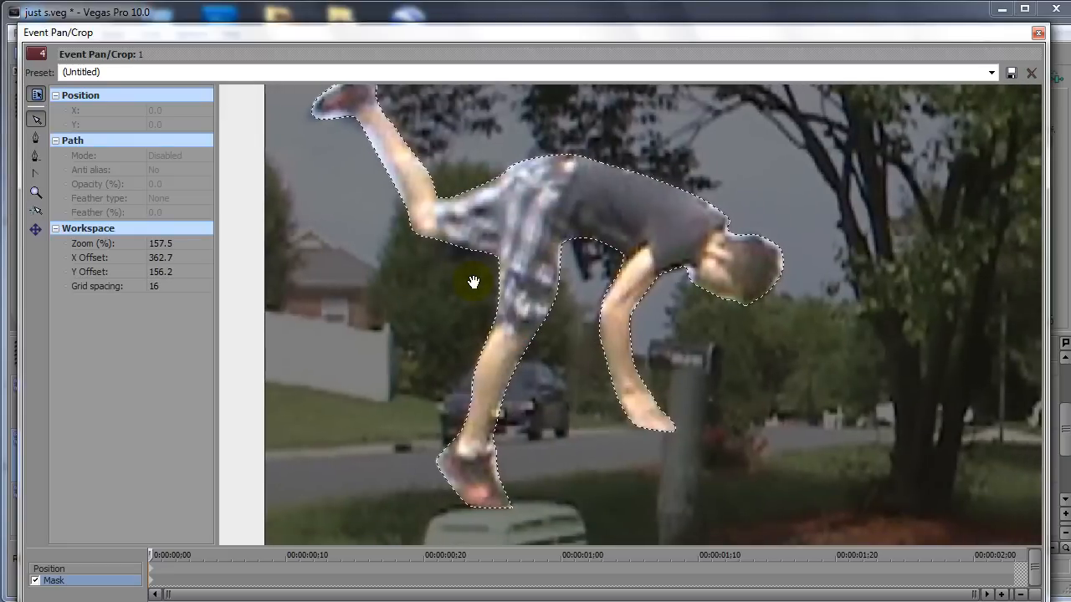
mouse_move(945, 84)
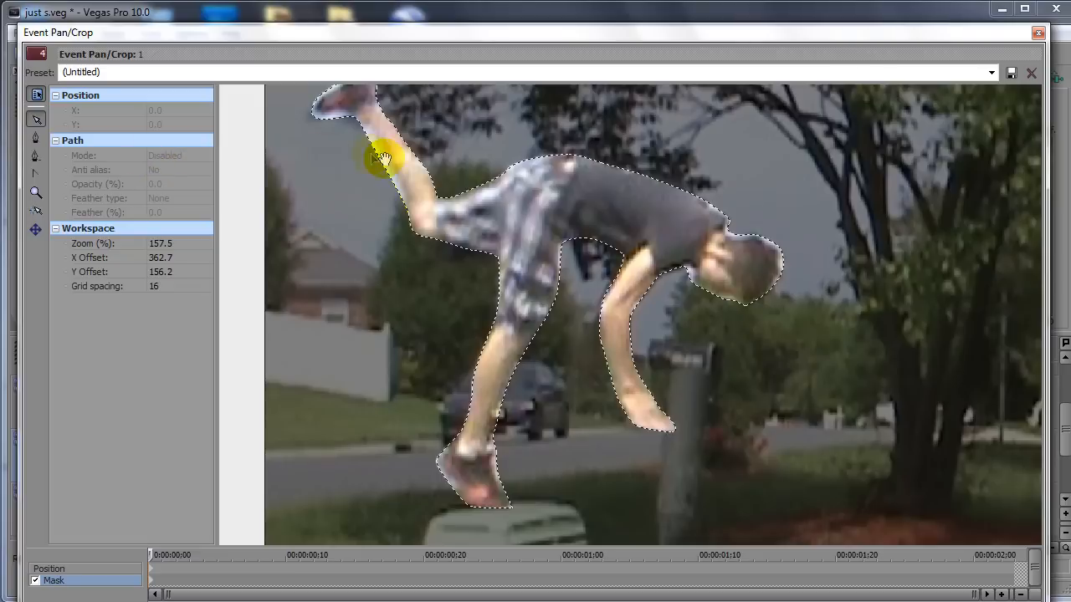
left_click(371, 147)
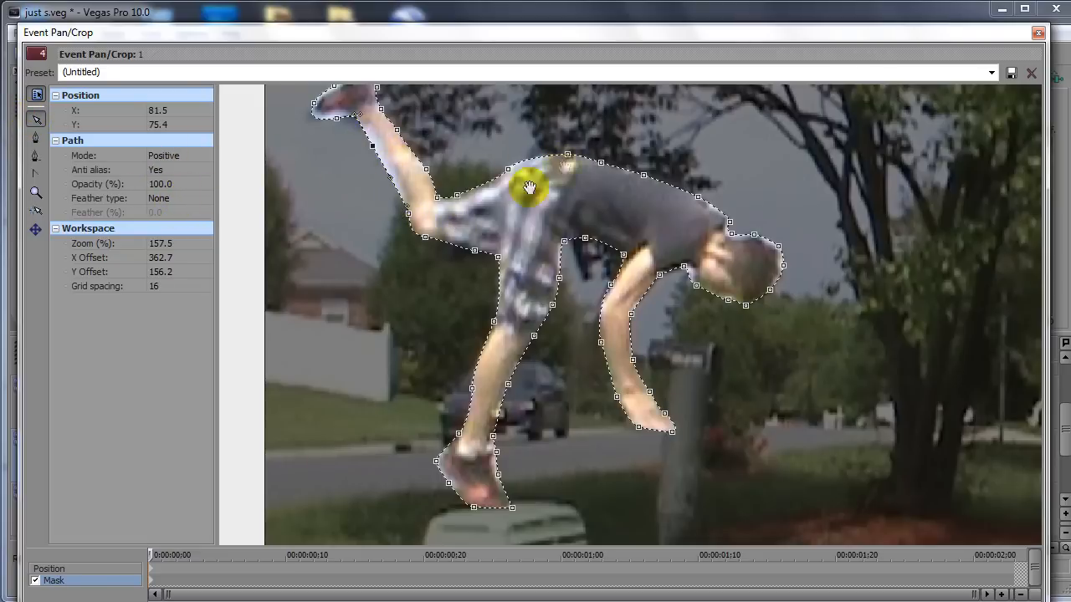
left_click(204, 197)
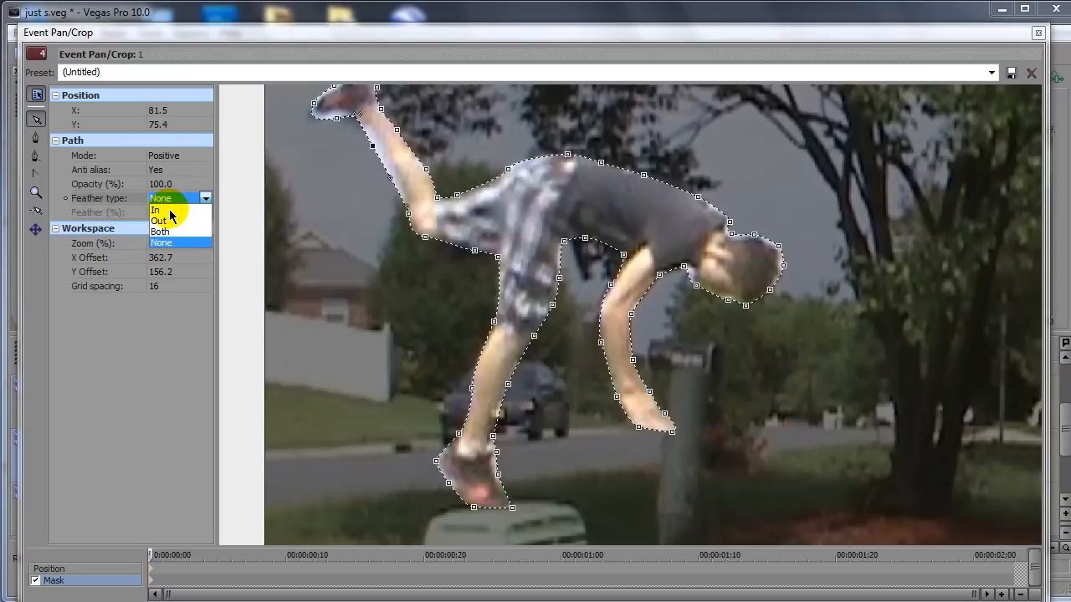
left_click(159, 231)
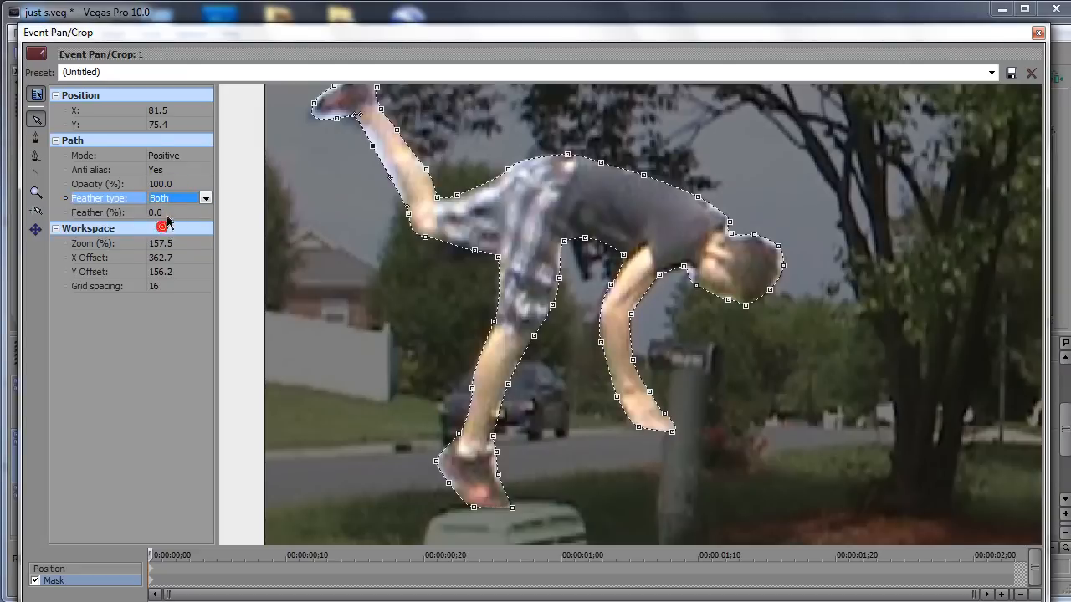
left_click(175, 213)
type("0.2")
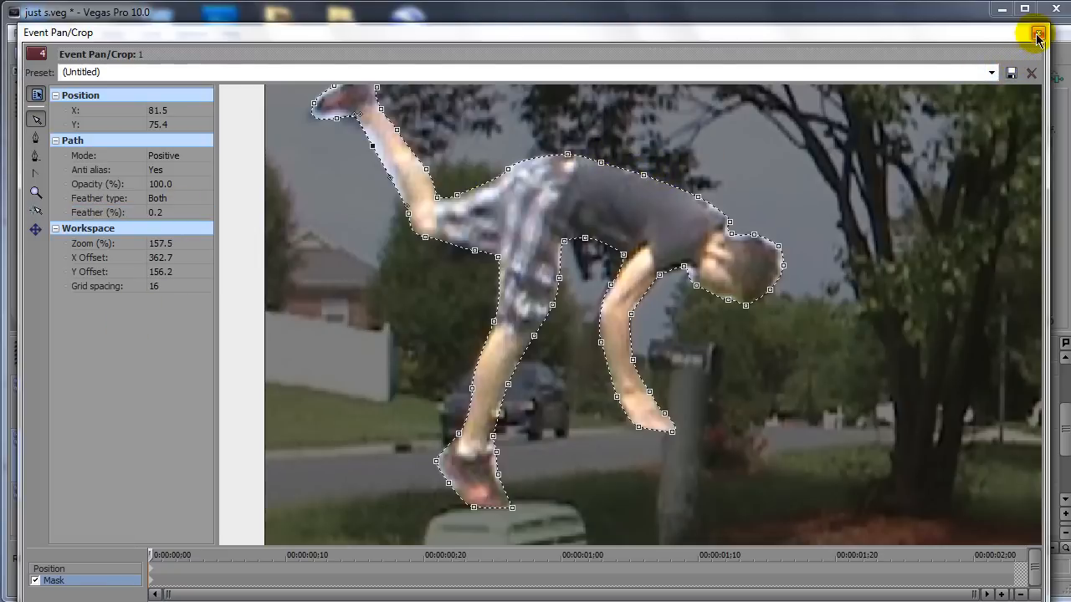
- Close the Event Pan/Crop window to return to the timeline of staggered snapshot tracks
left_click(1035, 32)
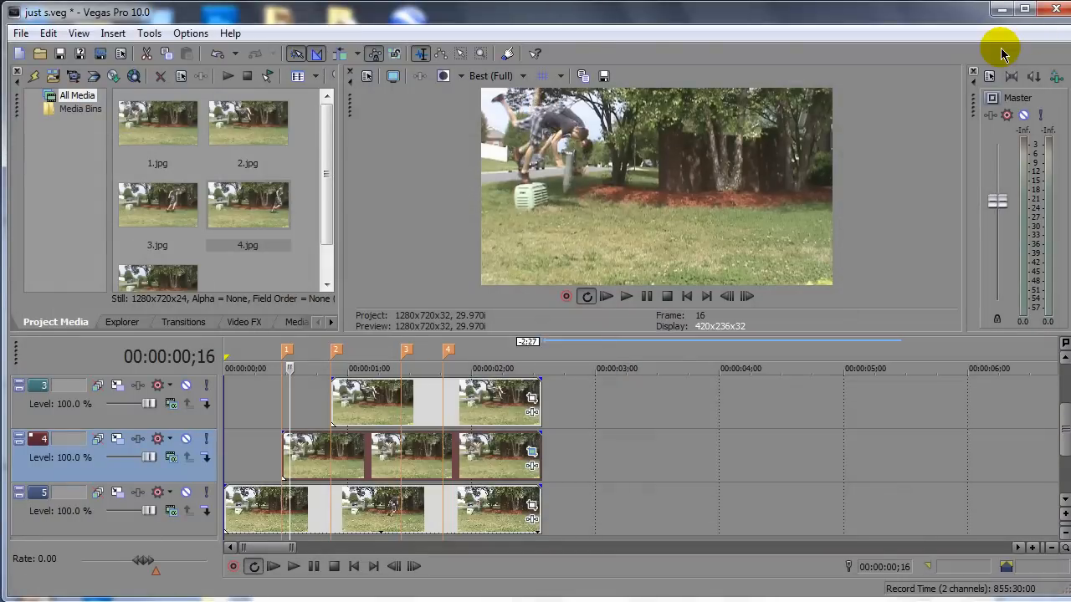
mouse_move(550, 124)
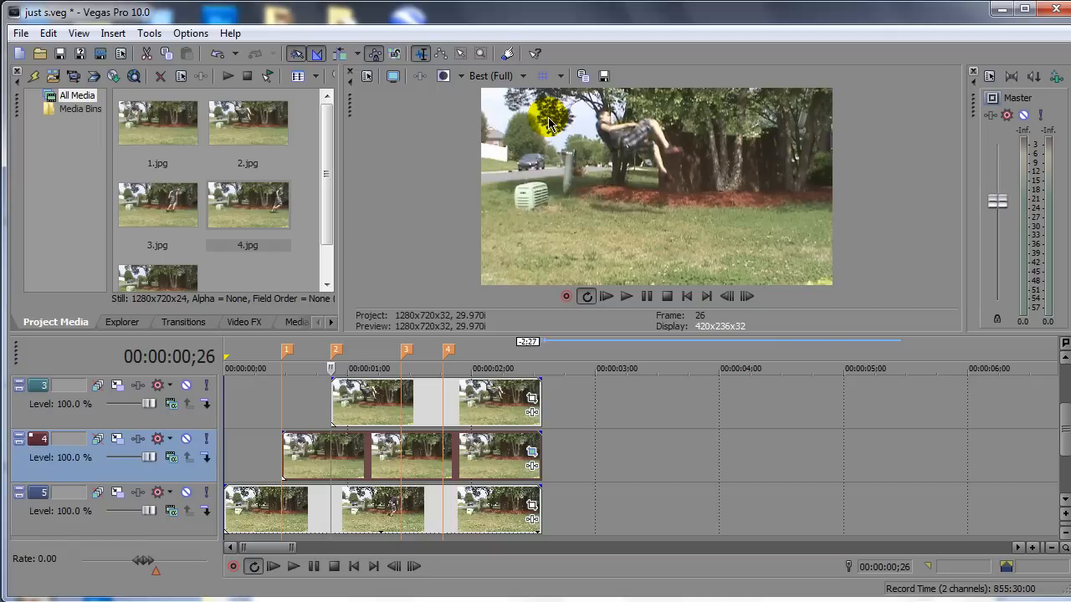
mouse_move(686, 130)
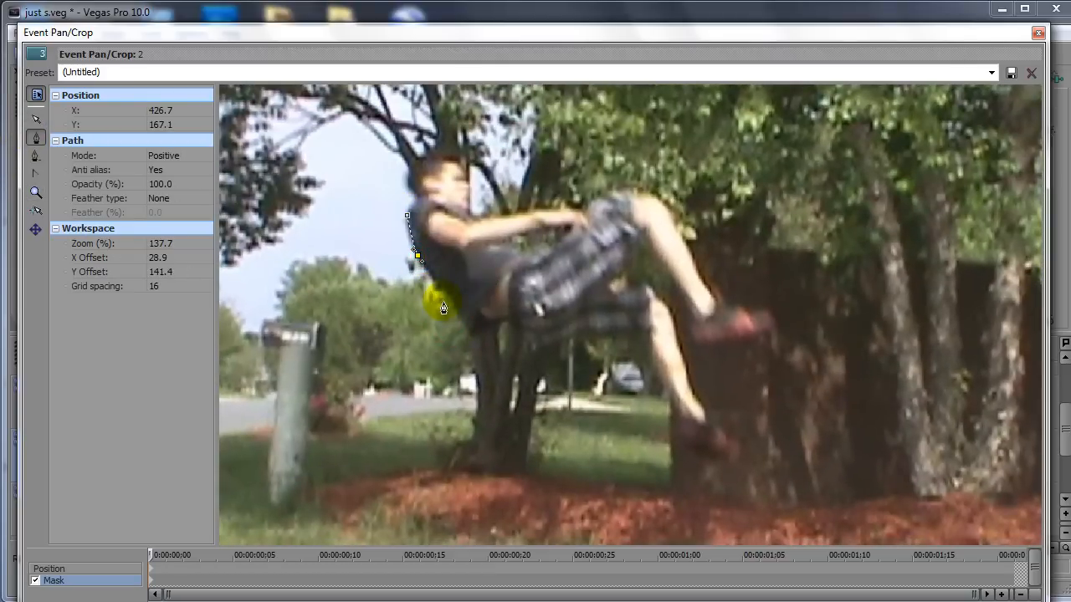
- Trace mask points along the airborne jumper's back, under the shorts, along the legs and around the lower foot
left_click_drag(443, 308, 498, 328)
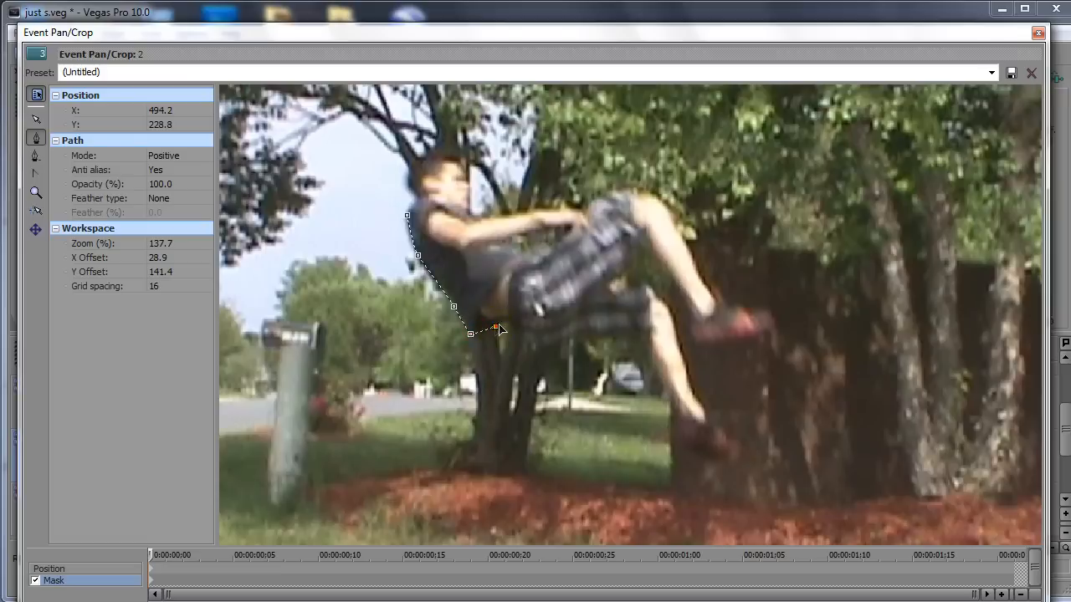
left_click_drag(499, 328, 536, 351)
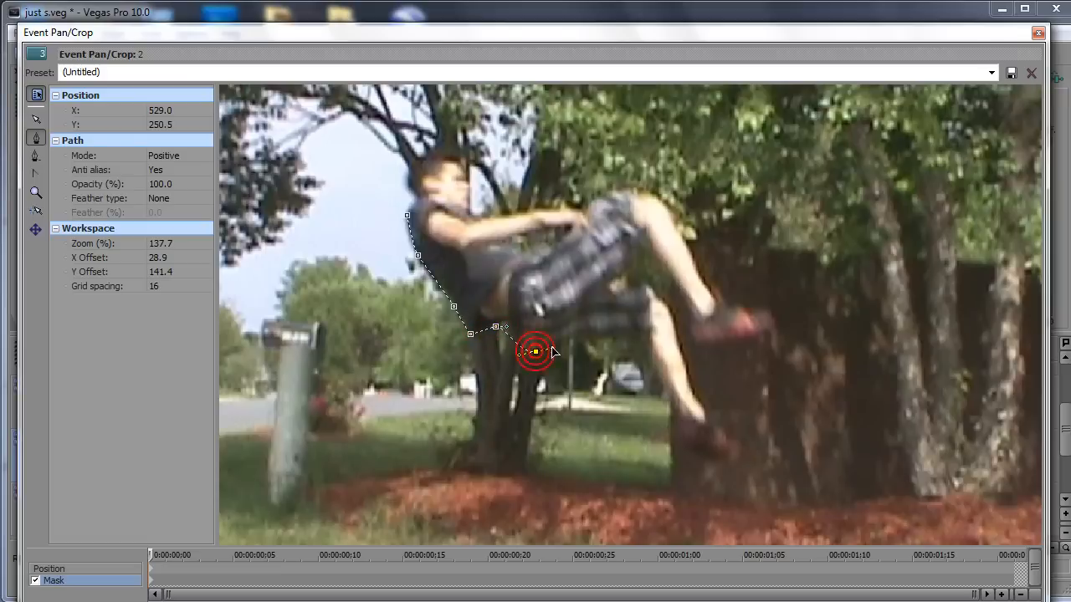
left_click_drag(535, 351, 616, 336)
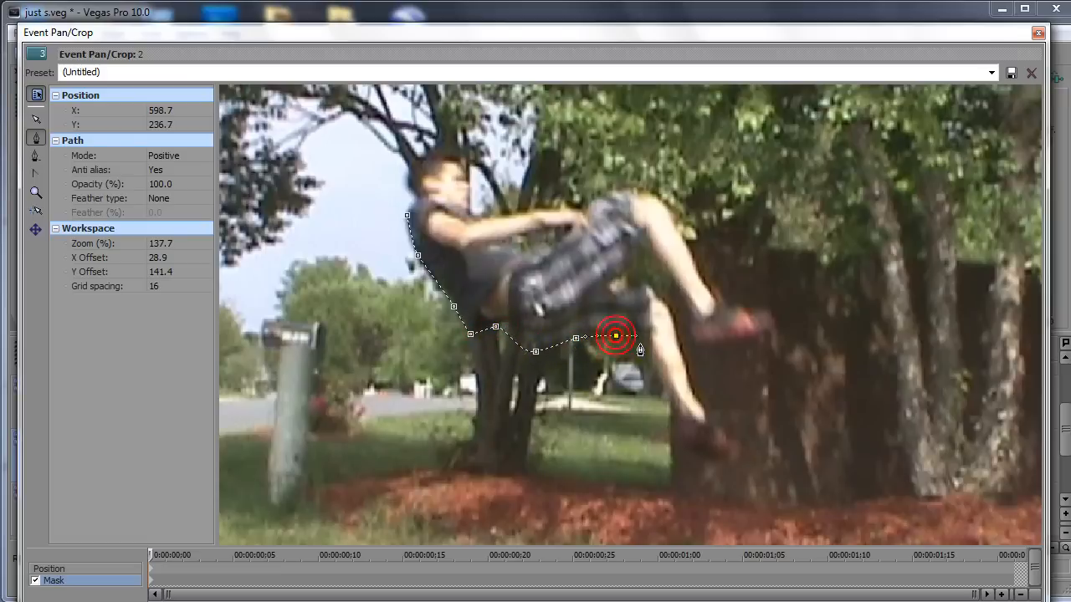
left_click_drag(616, 338, 669, 407)
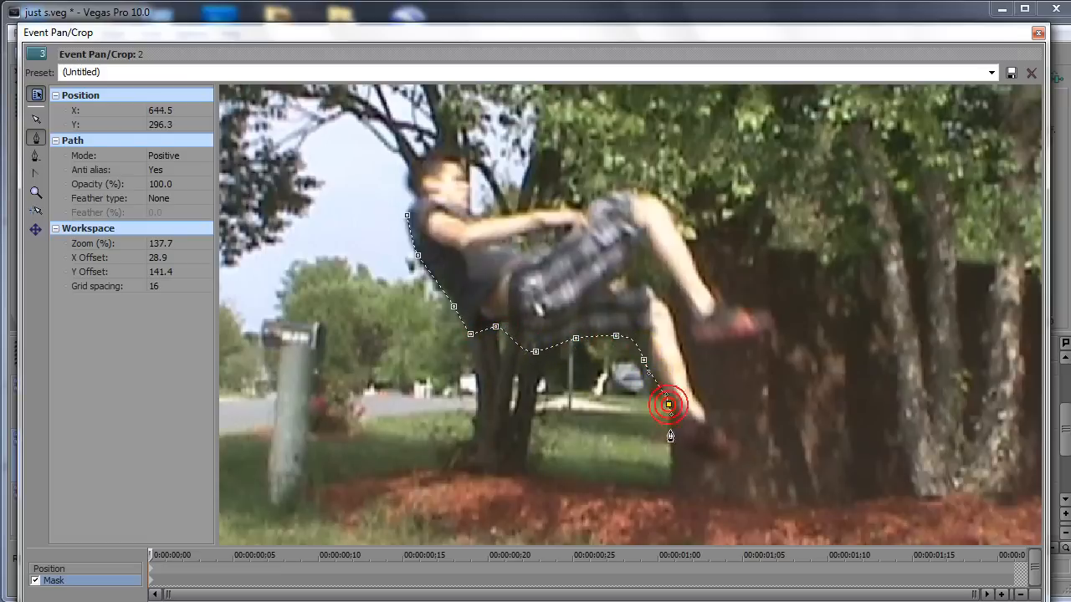
left_click_drag(669, 407, 736, 467)
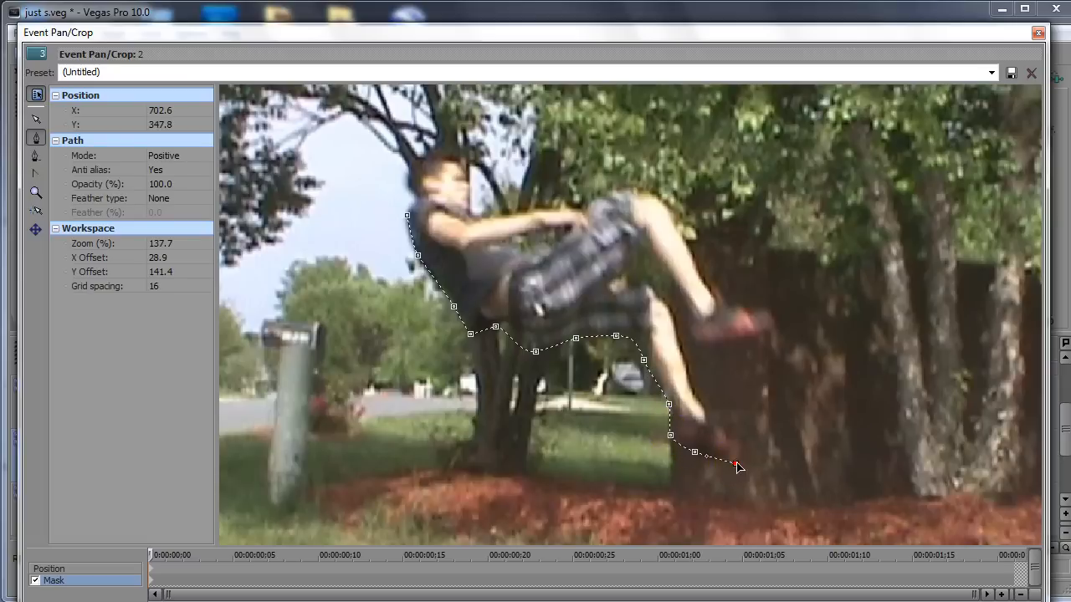
- Close the mask up the leg, around the raised foot, knee, arm and head, then dismiss the editor
left_click_drag(737, 466, 688, 375)
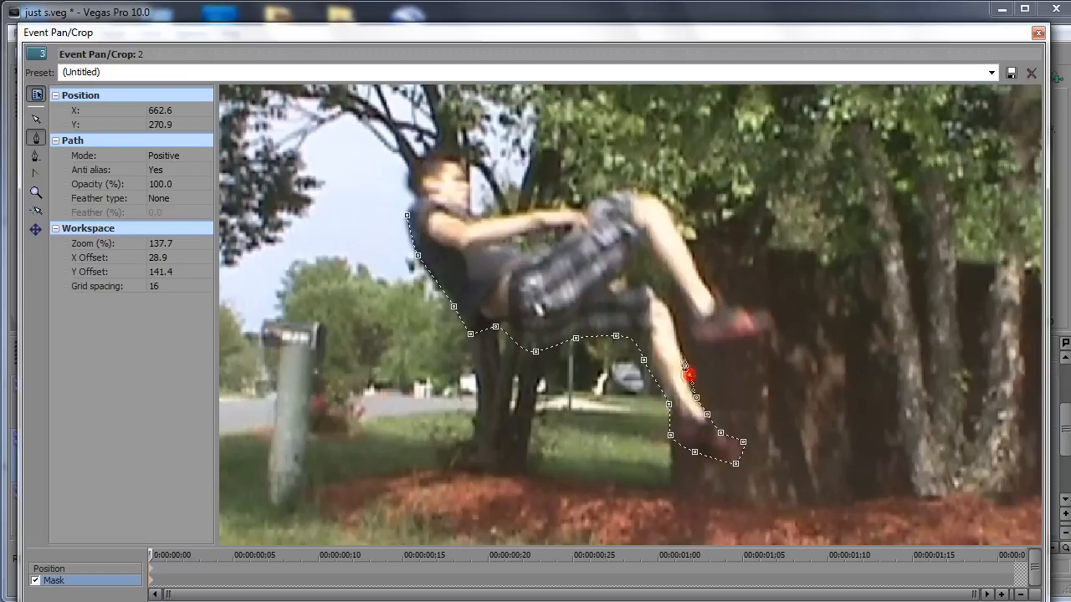
left_click_drag(689, 375, 689, 325)
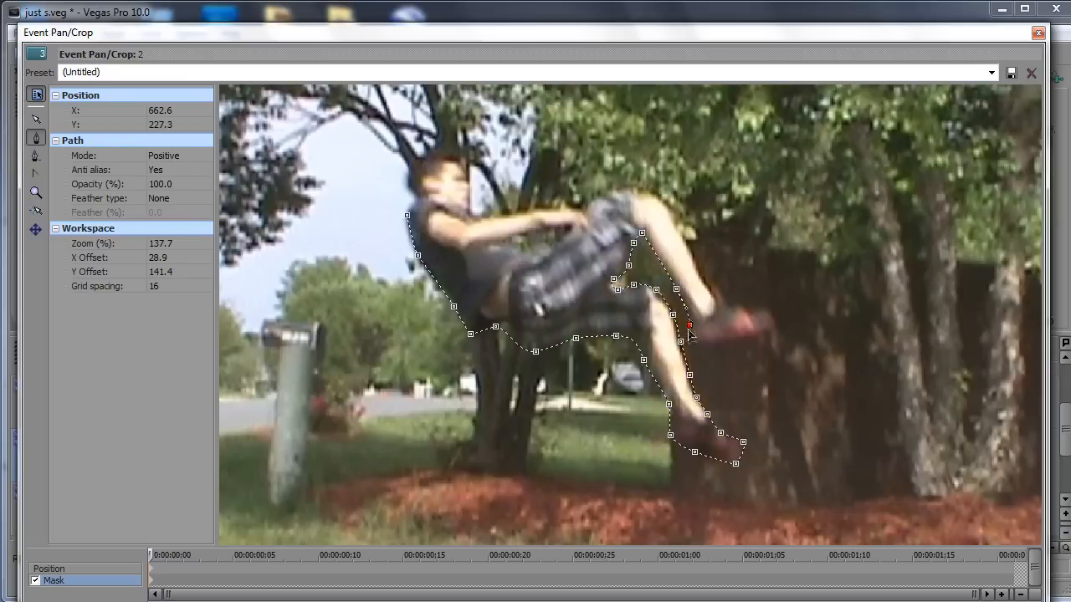
left_click_drag(689, 324, 712, 293)
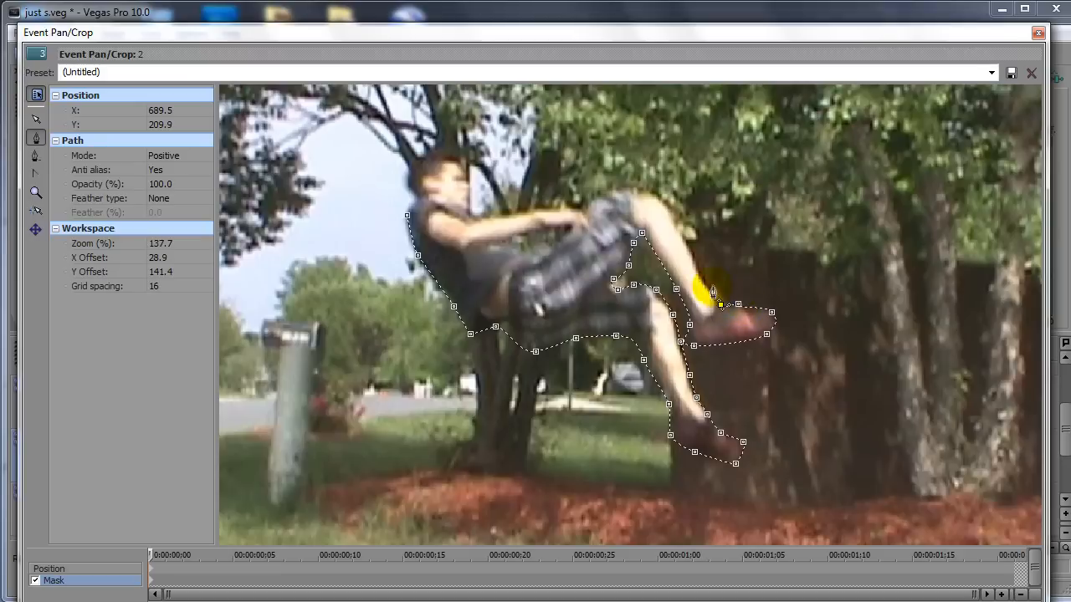
left_click_drag(713, 294, 506, 219)
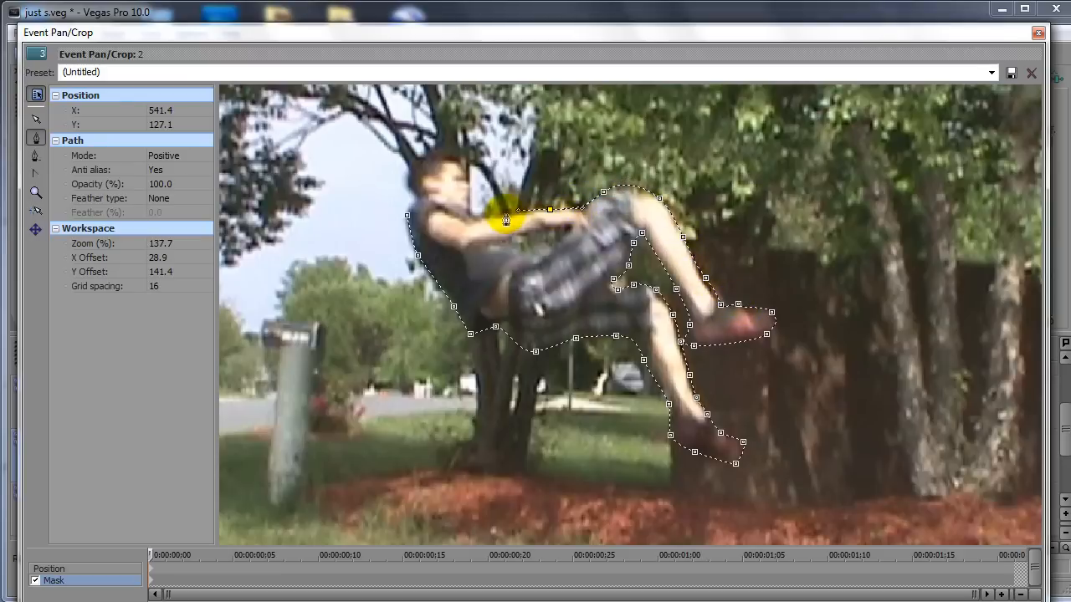
left_click_drag(505, 219, 438, 158)
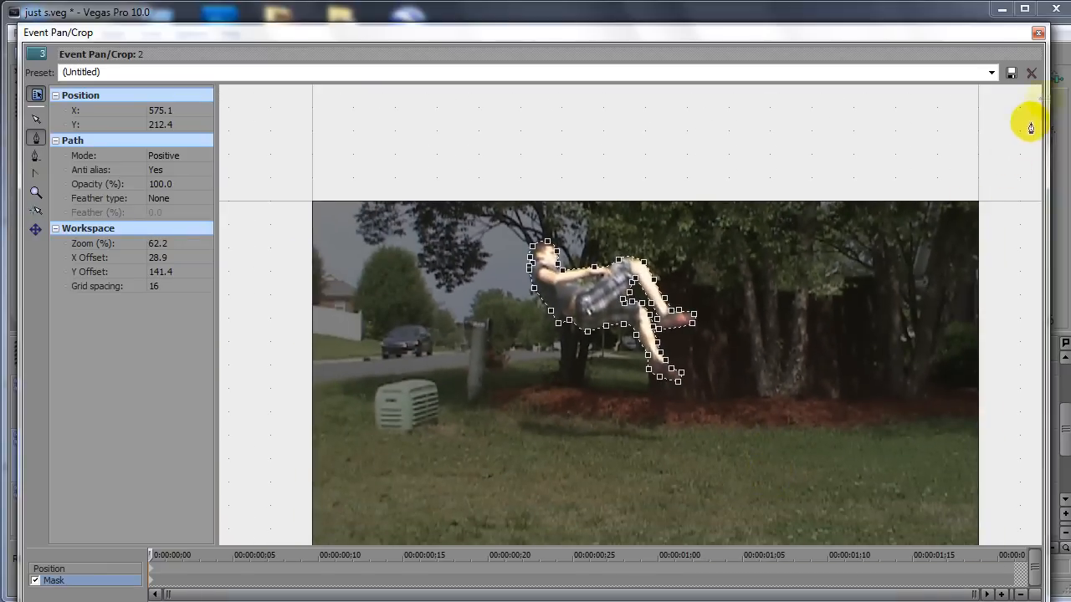
left_click(1031, 73)
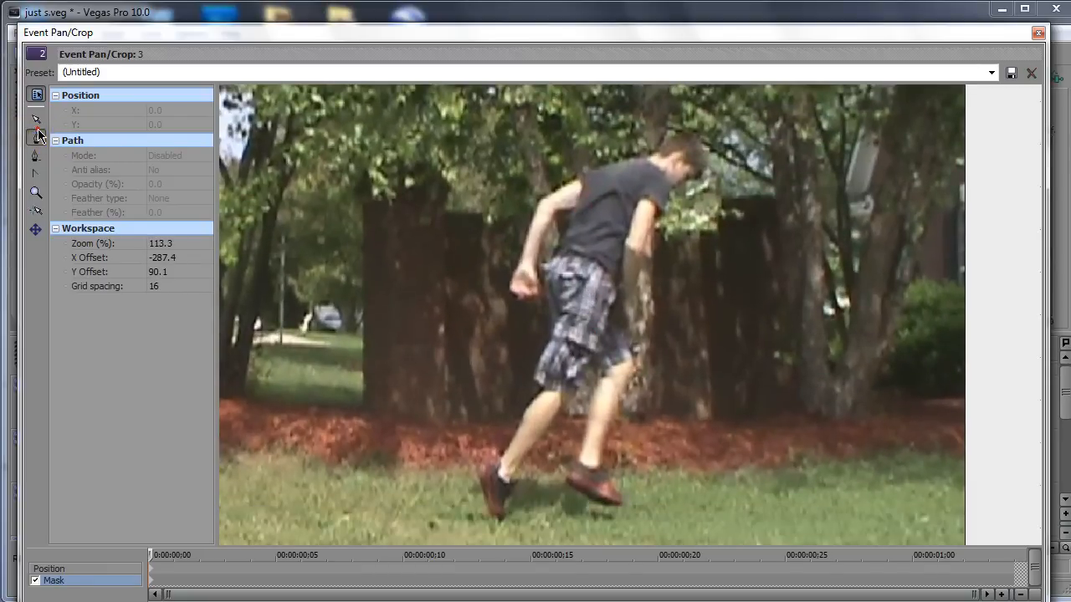
- Mask around the standing jumper's head, arm, legs and feet in the third snapshot
left_click(634, 158)
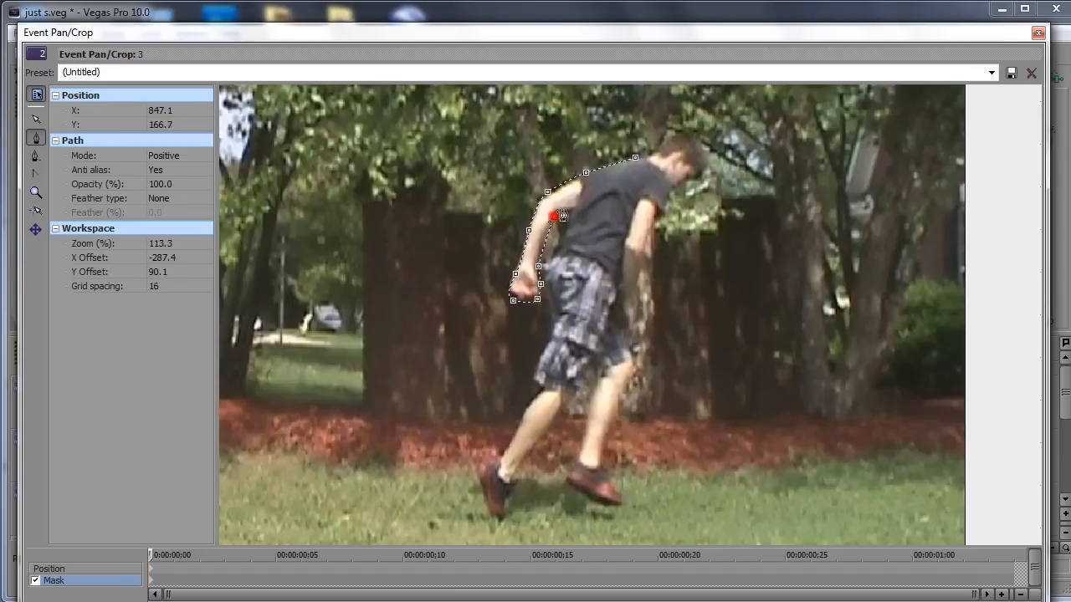
left_click_drag(555, 216, 492, 469)
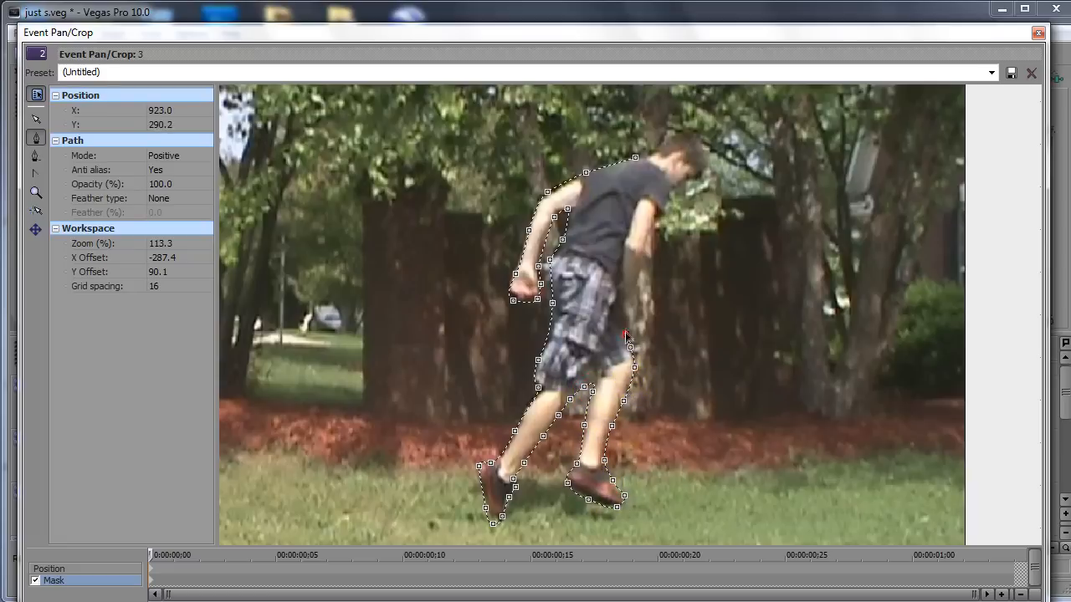
left_click_drag(628, 338, 706, 167)
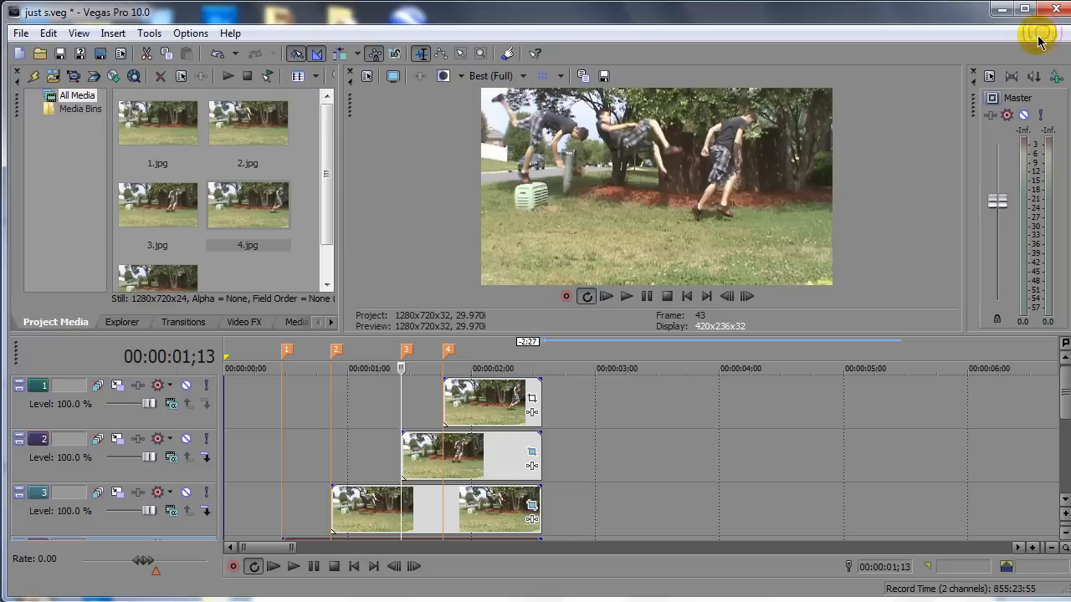
- Trace a closed mask path from the runner's head down his back and legs in snapshot four
left_click(532, 509)
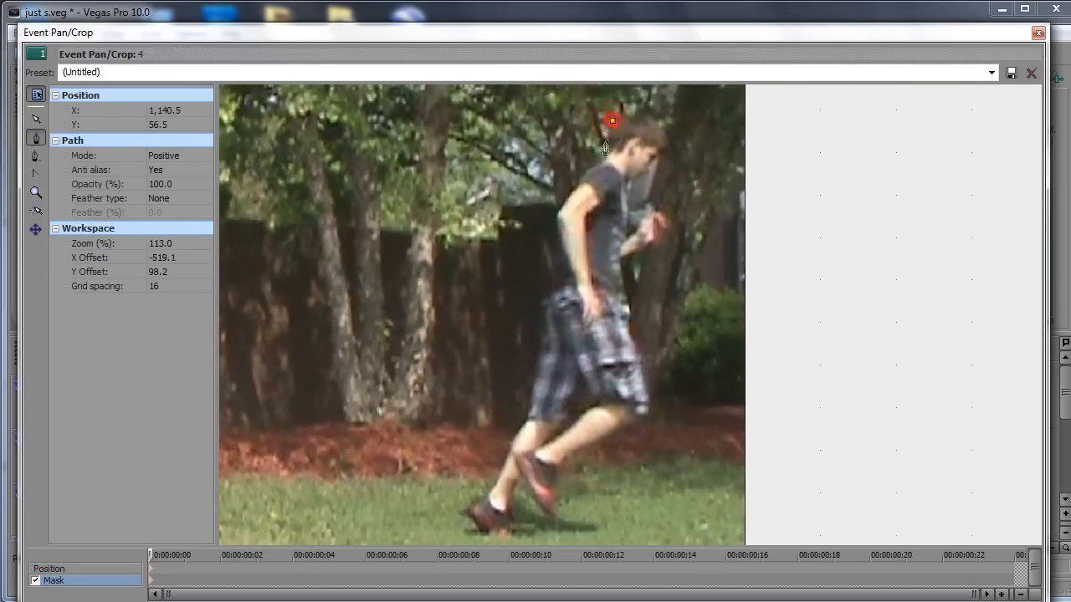
left_click_drag(613, 121, 516, 443)
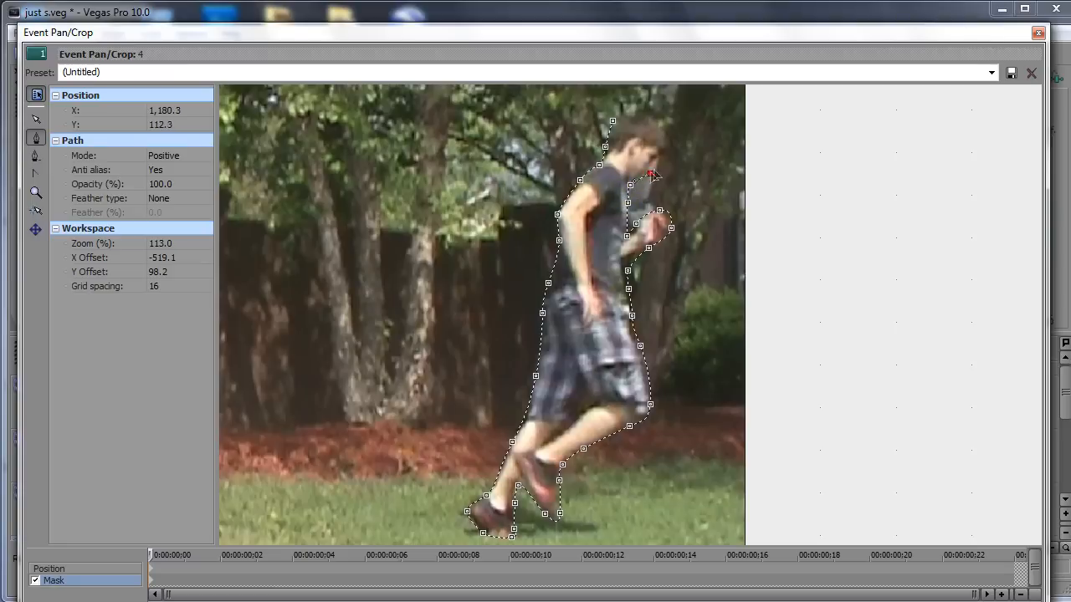
left_click_drag(652, 174, 611, 120)
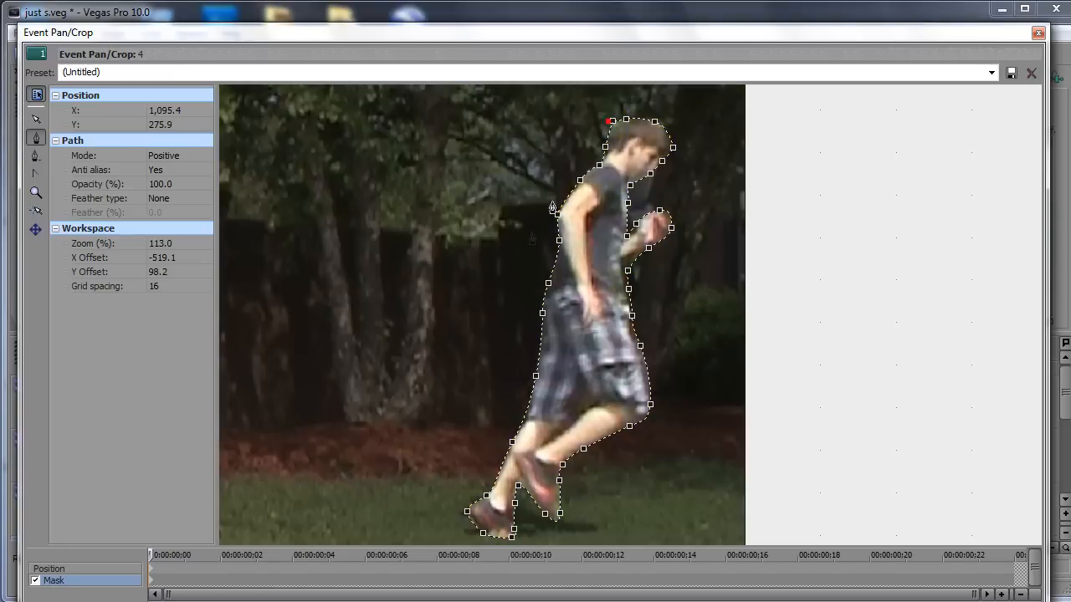
left_click(1037, 33)
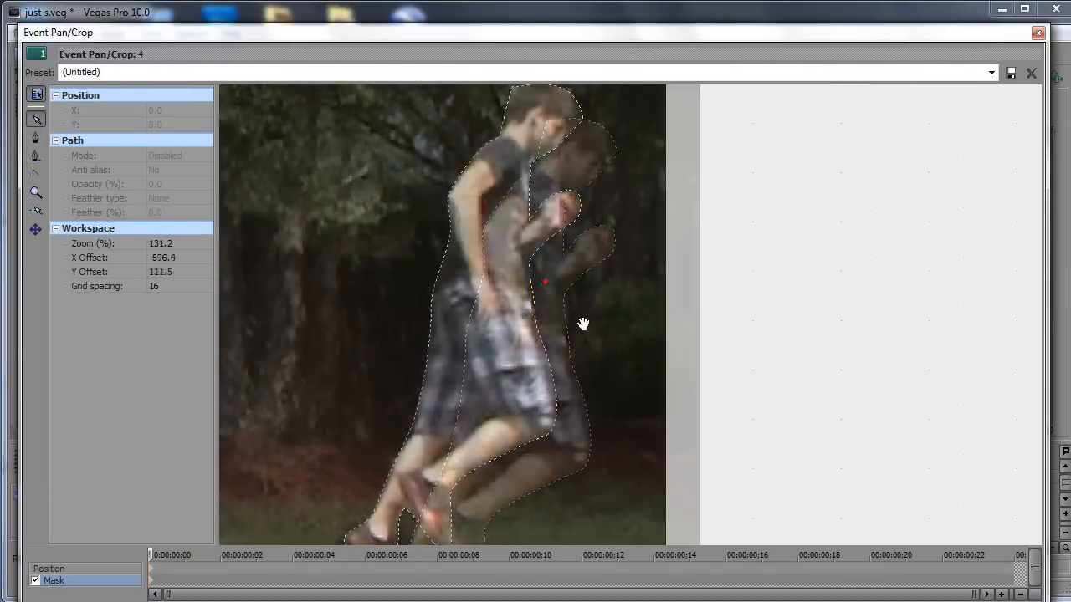
- Refit the mask anchors along the runner's hand and forearm, then return to the four-figure composite preview
left_click_drag(582, 324, 569, 293)
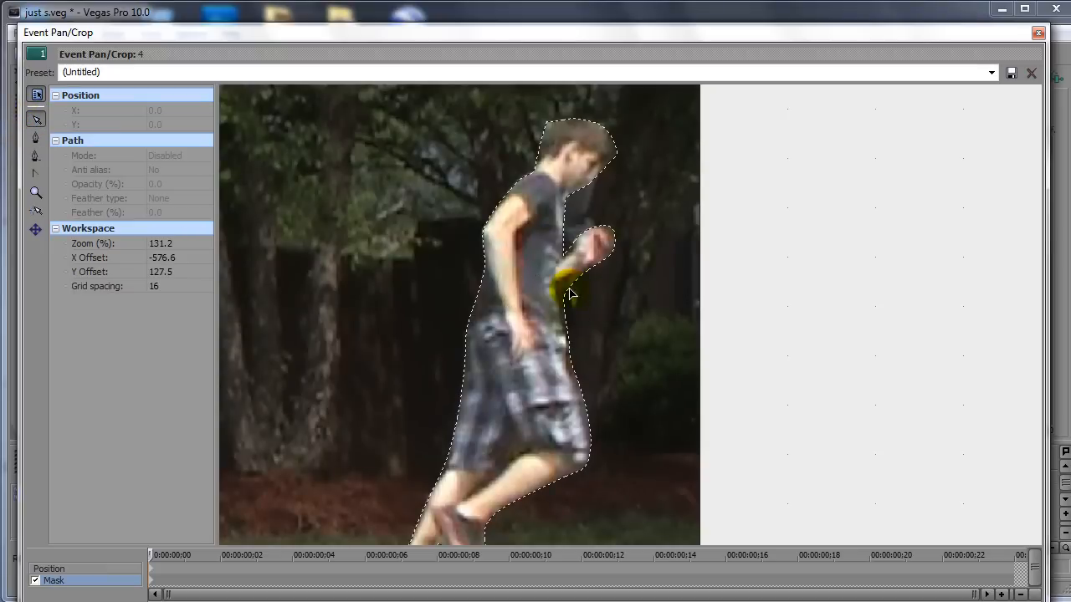
left_click(566, 298)
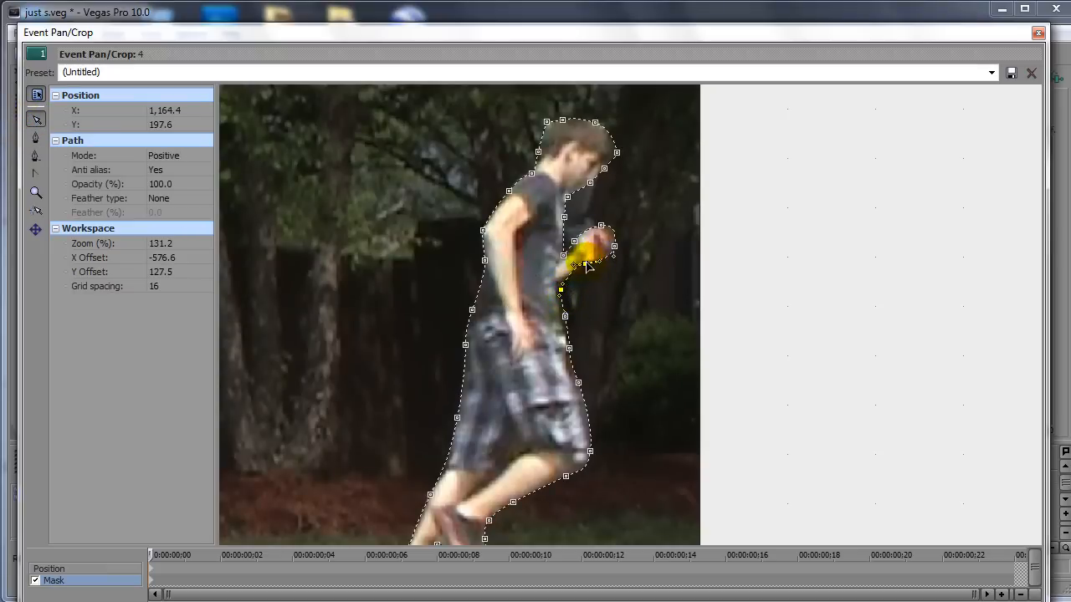
left_click_drag(577, 266, 577, 276)
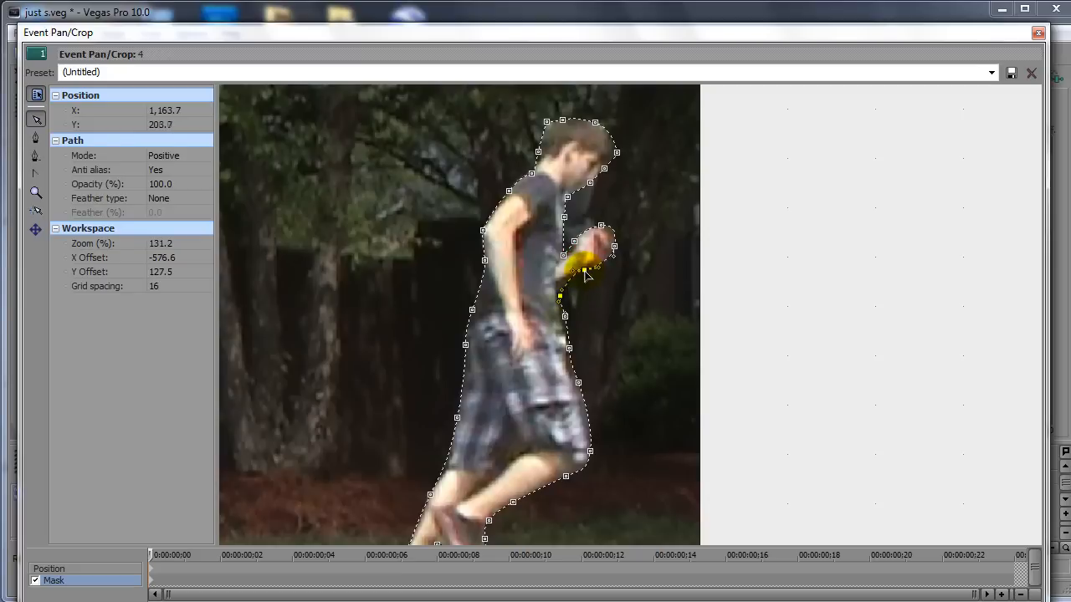
left_click_drag(585, 274, 561, 312)
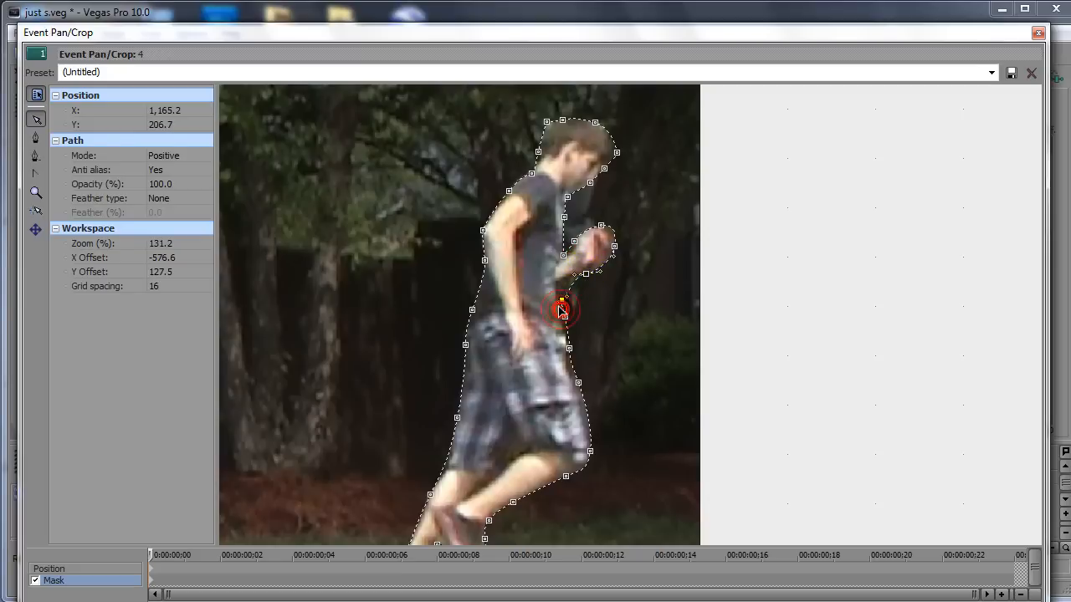
left_click_drag(561, 313, 577, 268)
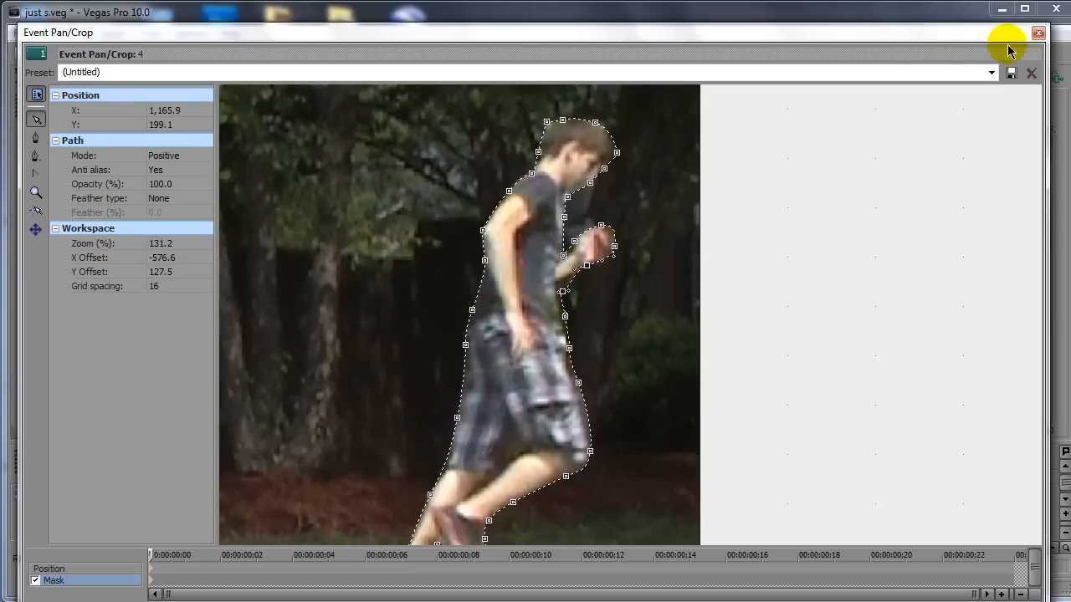
left_click(1037, 34)
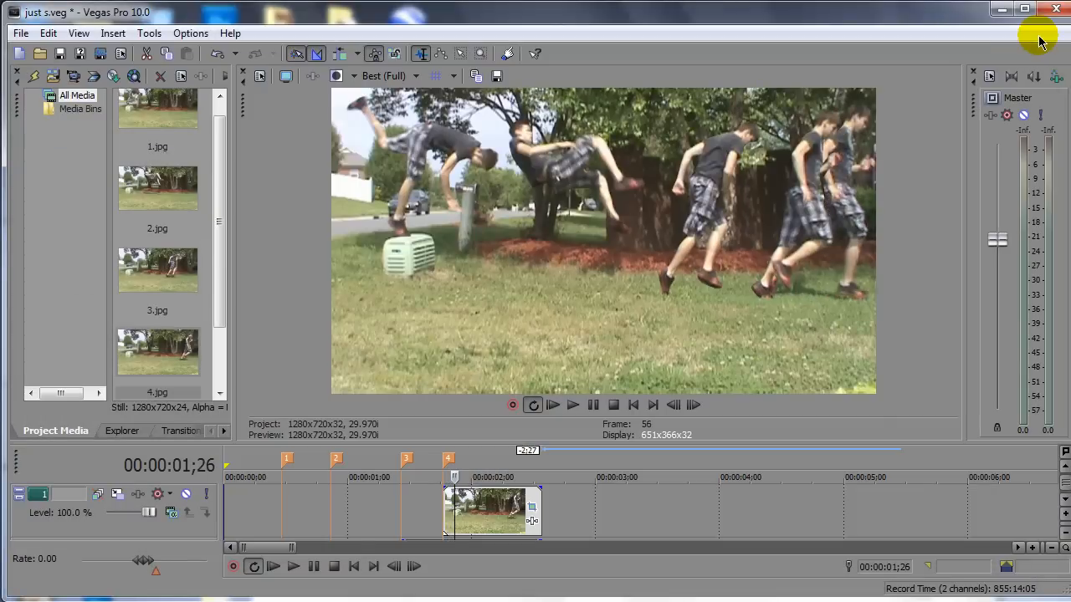